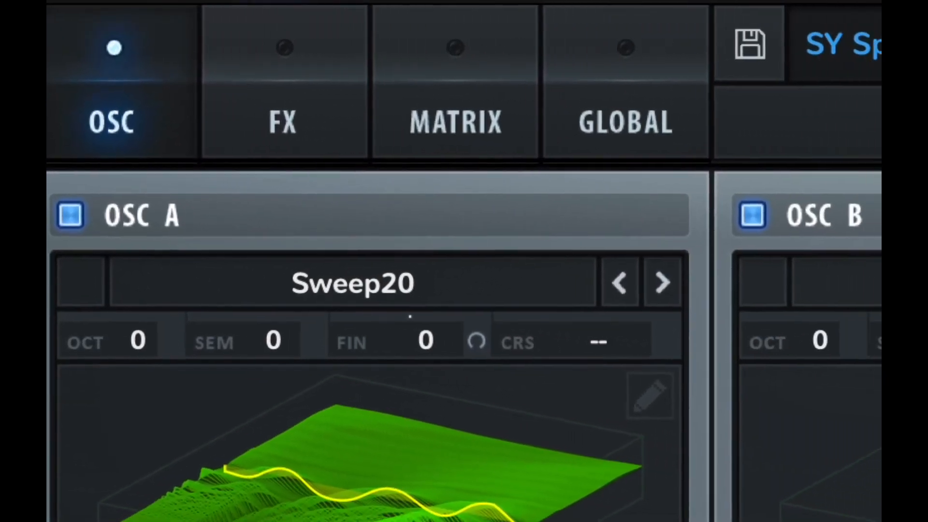
# Scroll through the patch and nudge a control while testing on the pads
pyautogui.scroll(-3)
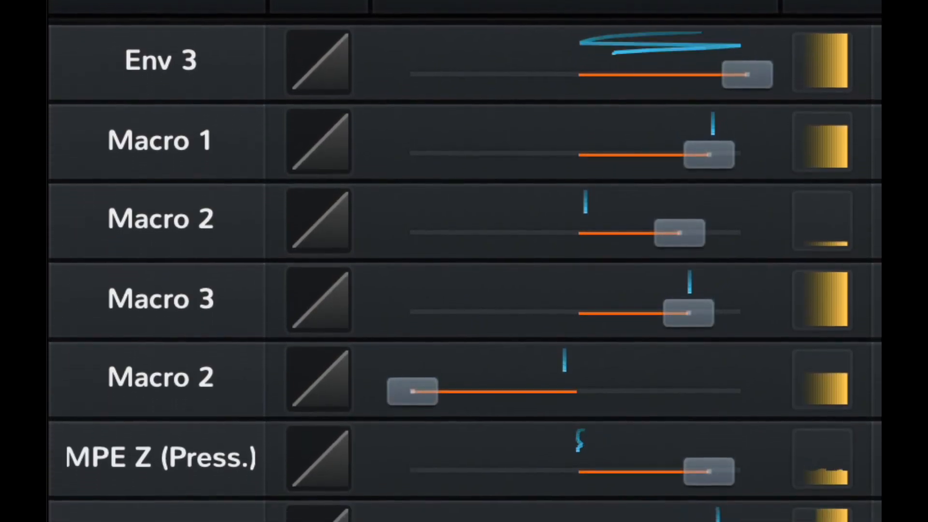
pyautogui.scroll(-3)
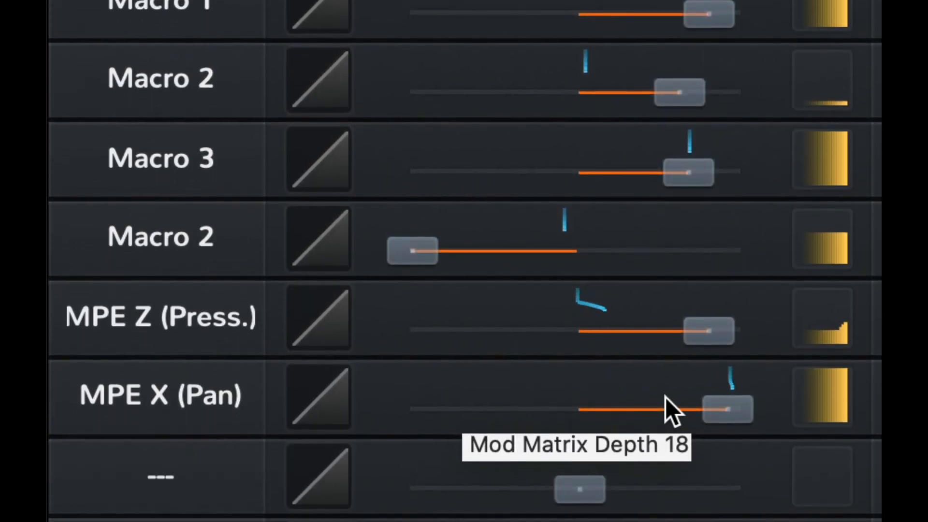
pyautogui.scroll(-3)
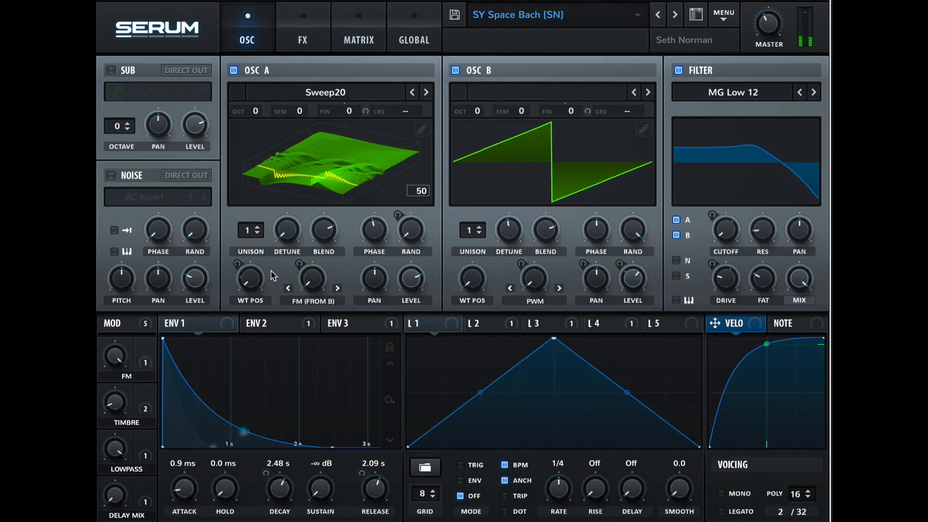
pyautogui.moveTo(249, 278); pyautogui.dragTo(249, 260)
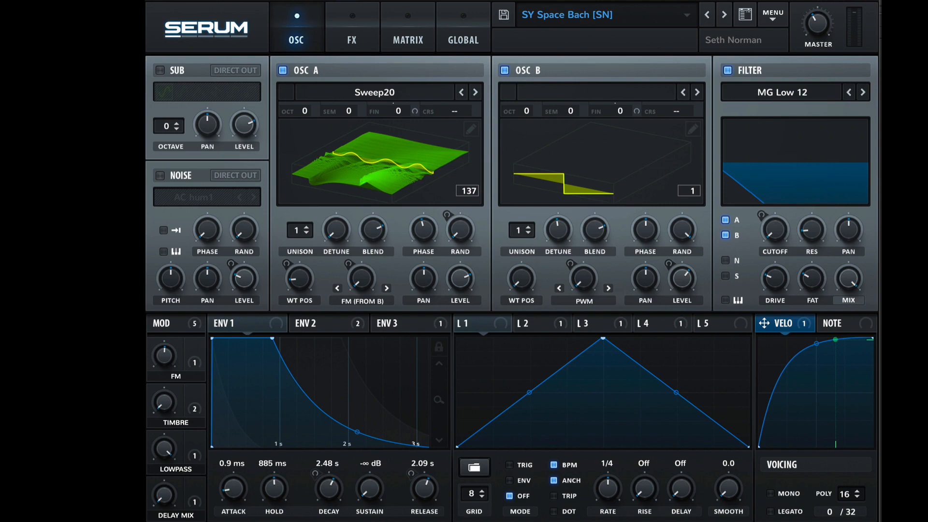
# Browse the main menu, effects page and oscillator page of the SY Space Bach patch
pyautogui.click(773, 12)
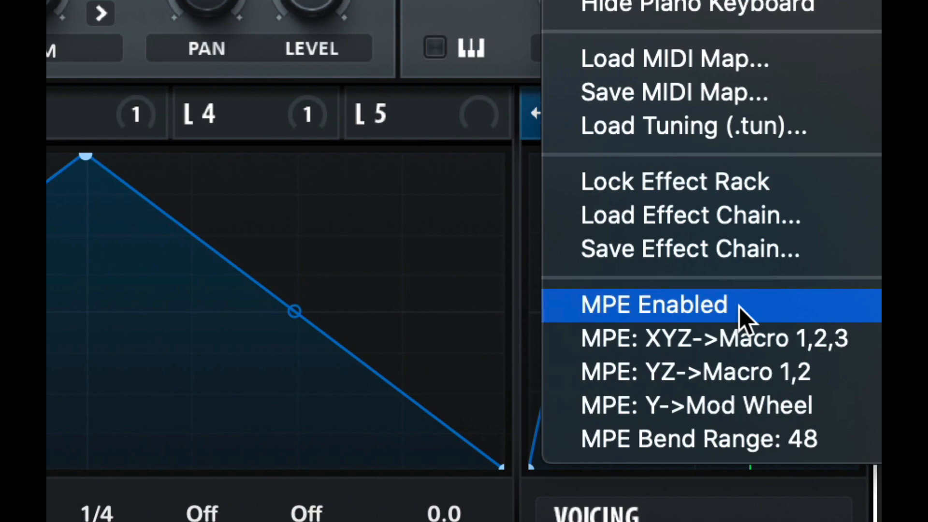
pyautogui.moveTo(739, 326)
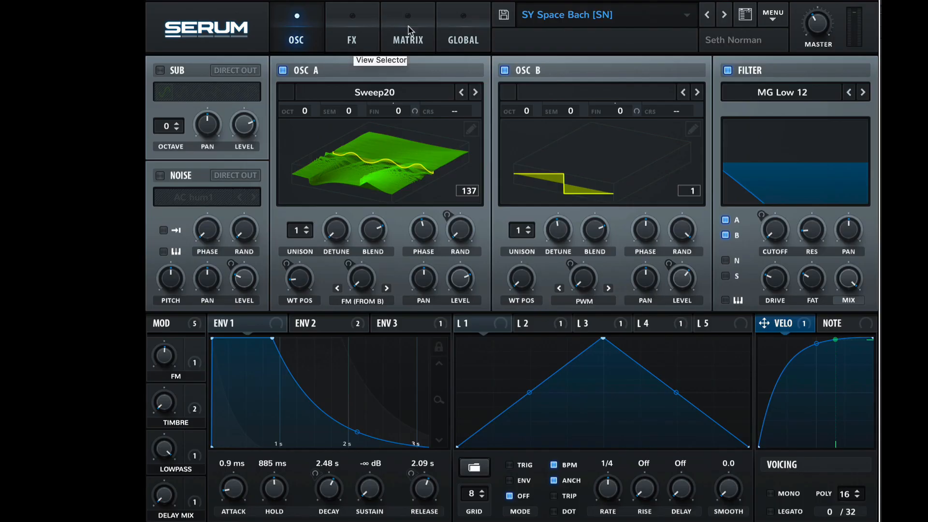
pyautogui.click(463, 27)
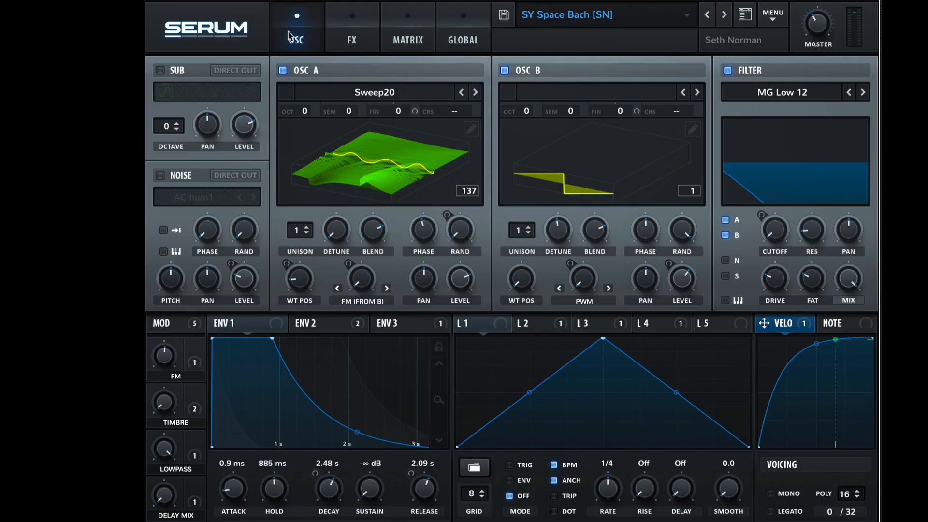
pyautogui.moveTo(599, 203)
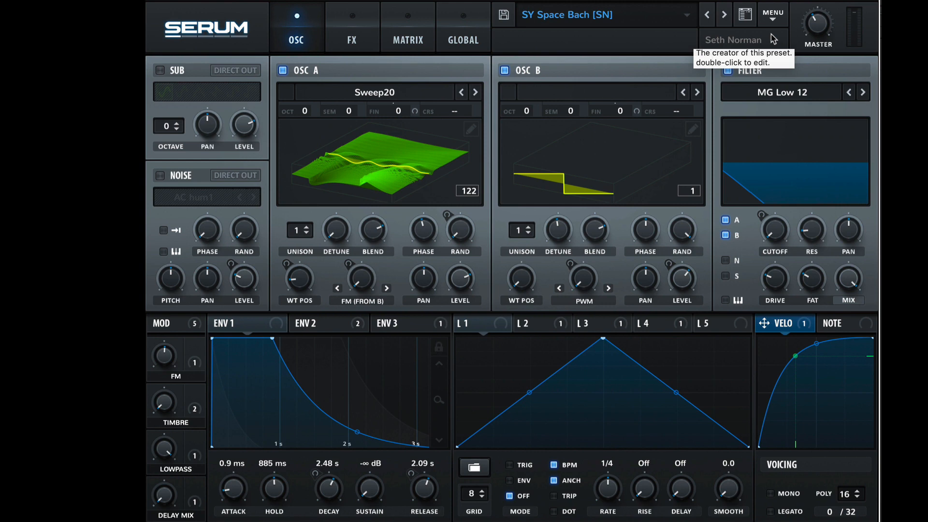
pyautogui.moveTo(776, 38)
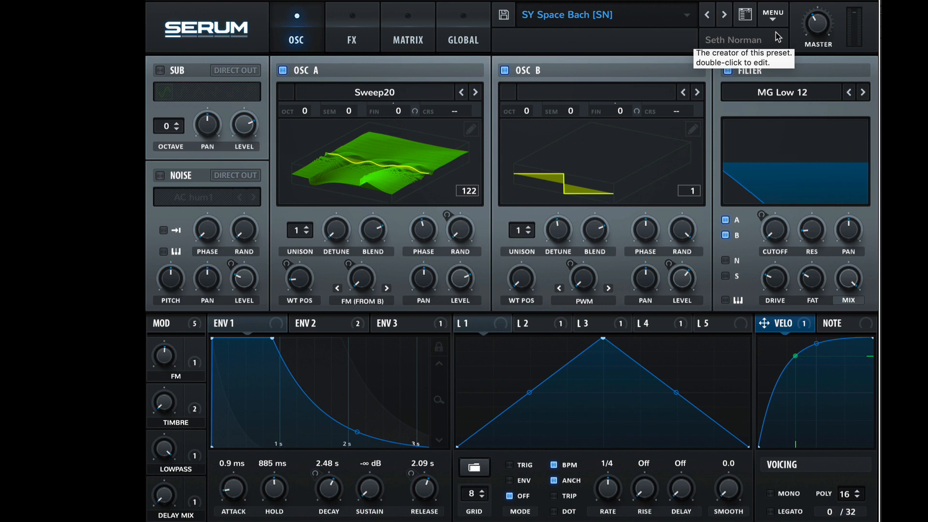
pyautogui.moveTo(741, 10)
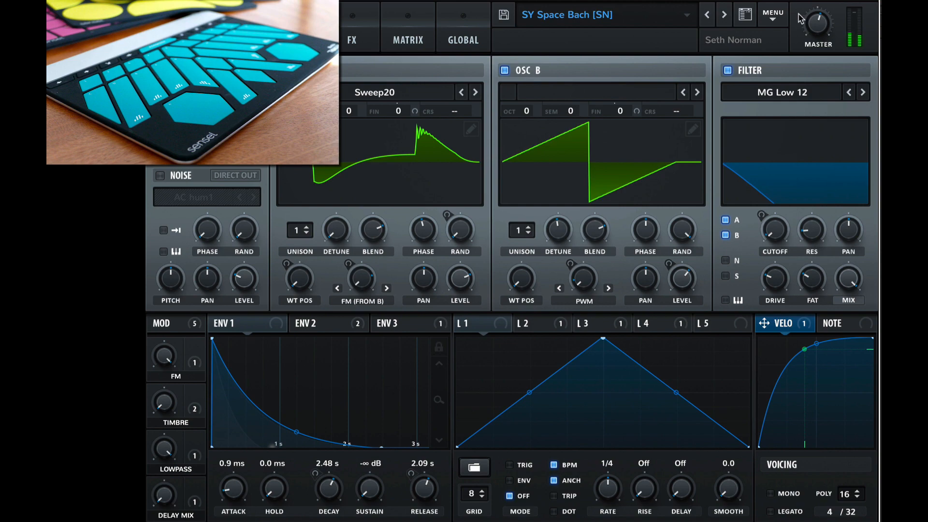
pyautogui.click(352, 27)
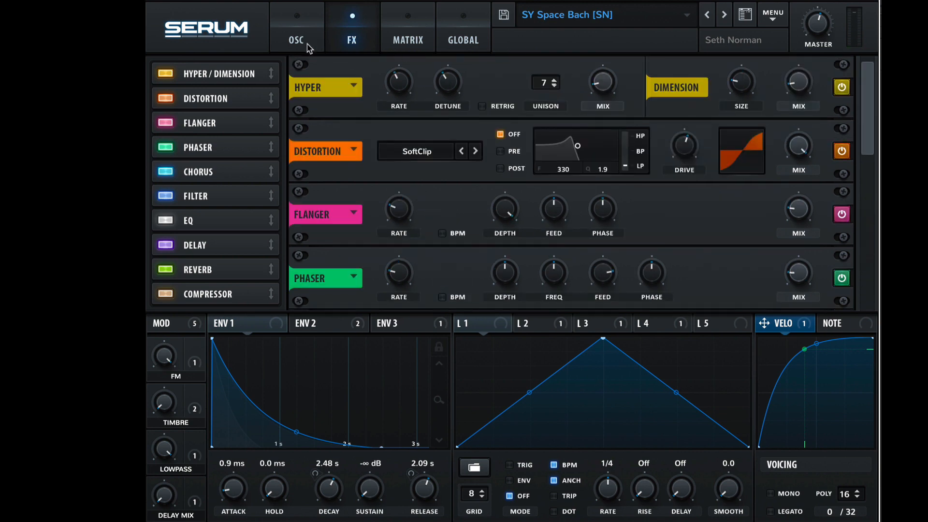
pyautogui.click(296, 27)
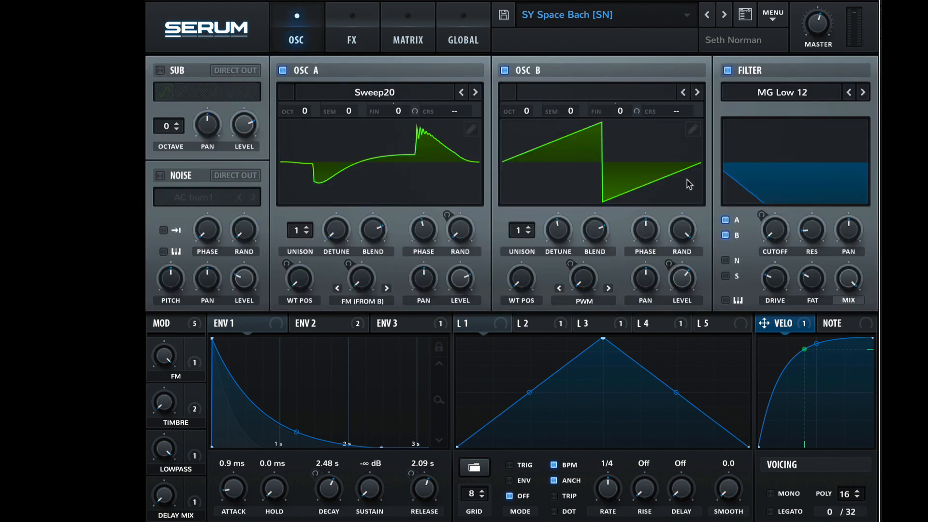
pyautogui.moveTo(701, 70)
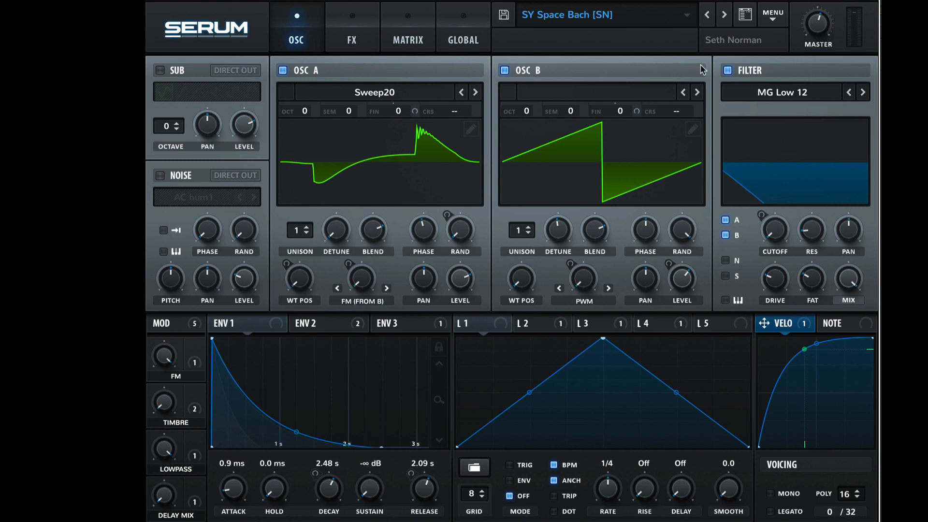
pyautogui.moveTo(828, 184)
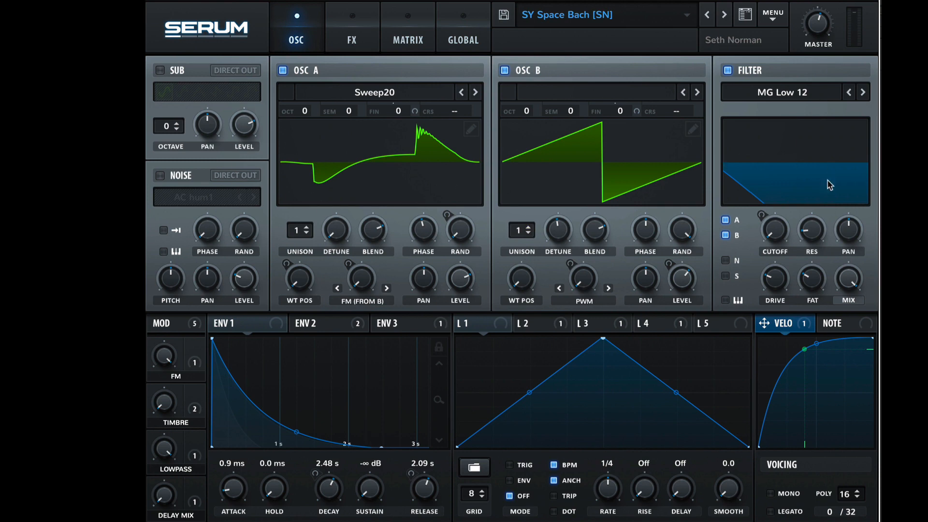
pyautogui.moveTo(365, 389)
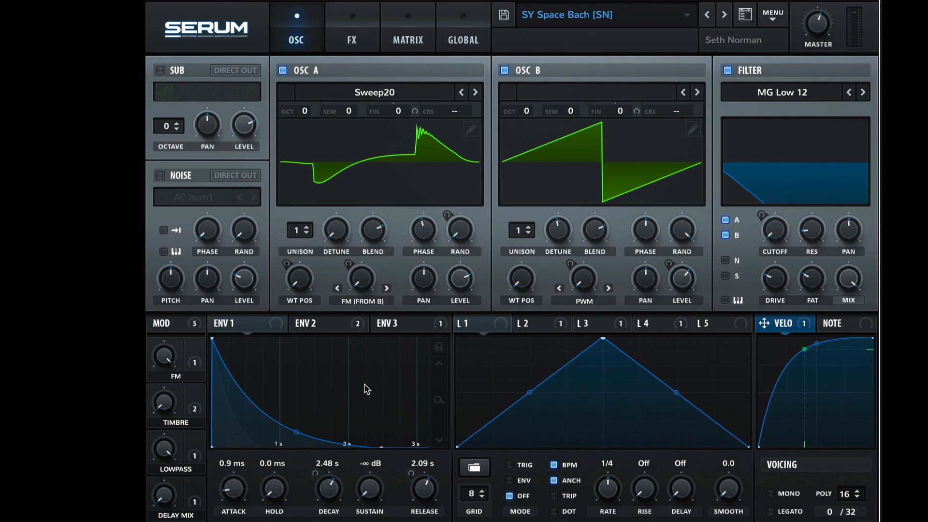
pyautogui.moveTo(782, 6)
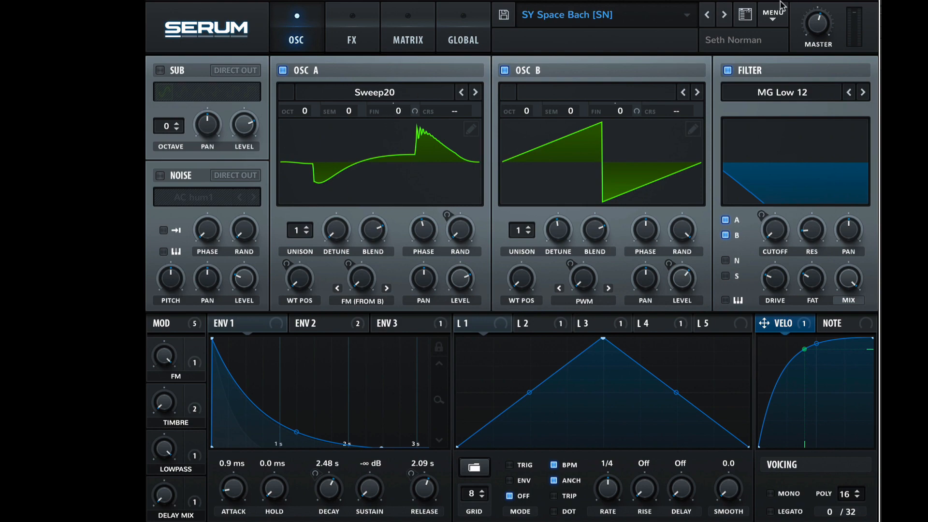
pyautogui.click(772, 12)
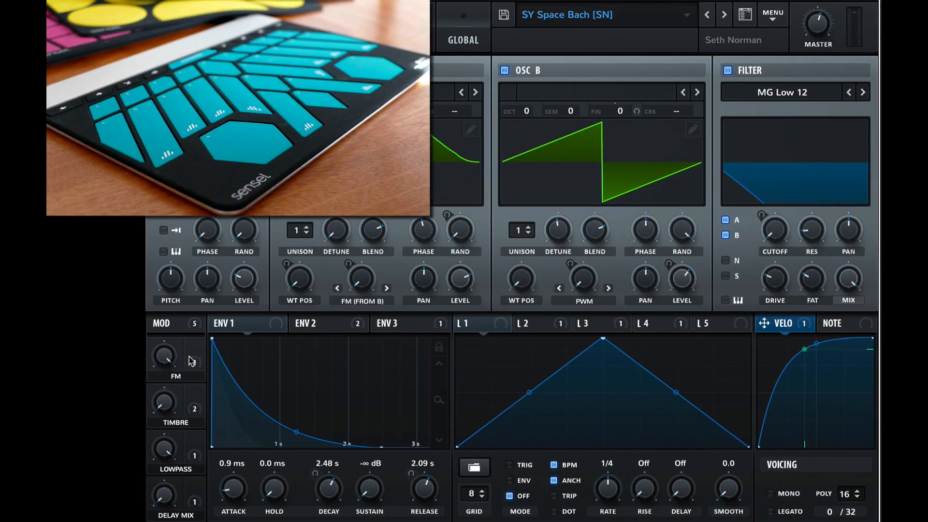
pyautogui.click(772, 13)
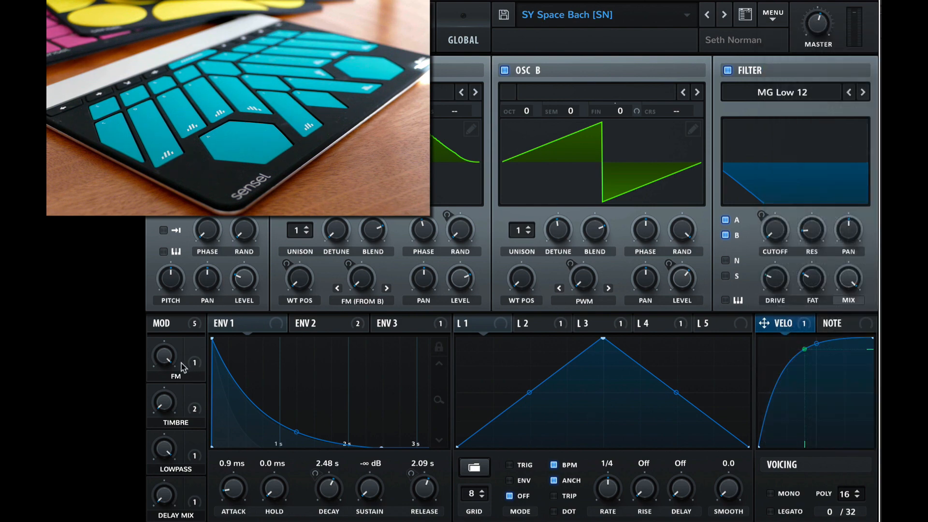
pyautogui.moveTo(183, 359)
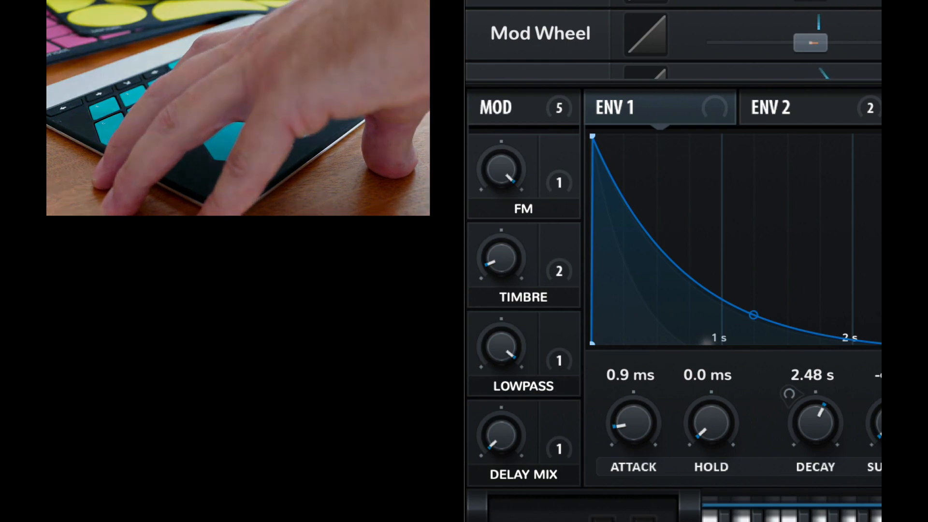
# Raise and fine-tune Macro 2's modulation amount on A WTPos in the matrix
pyautogui.click(408, 27)
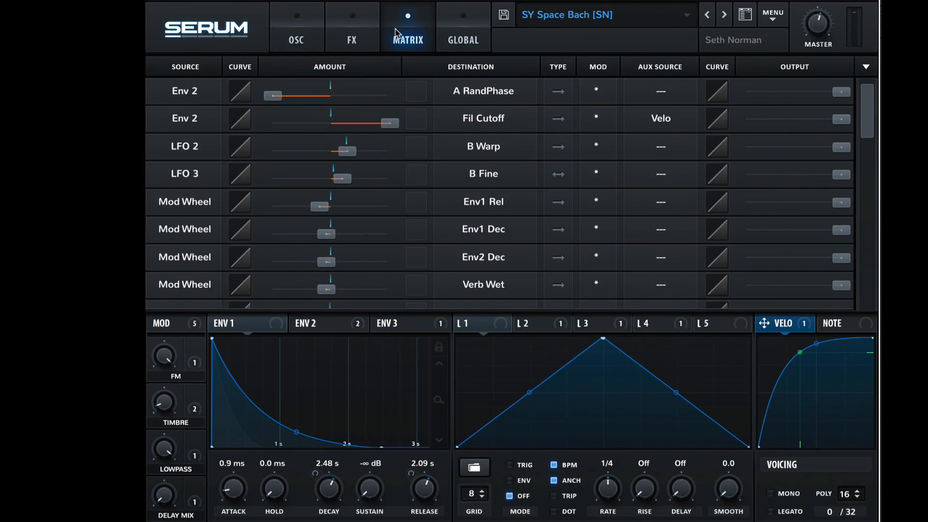
pyautogui.moveTo(397, 34)
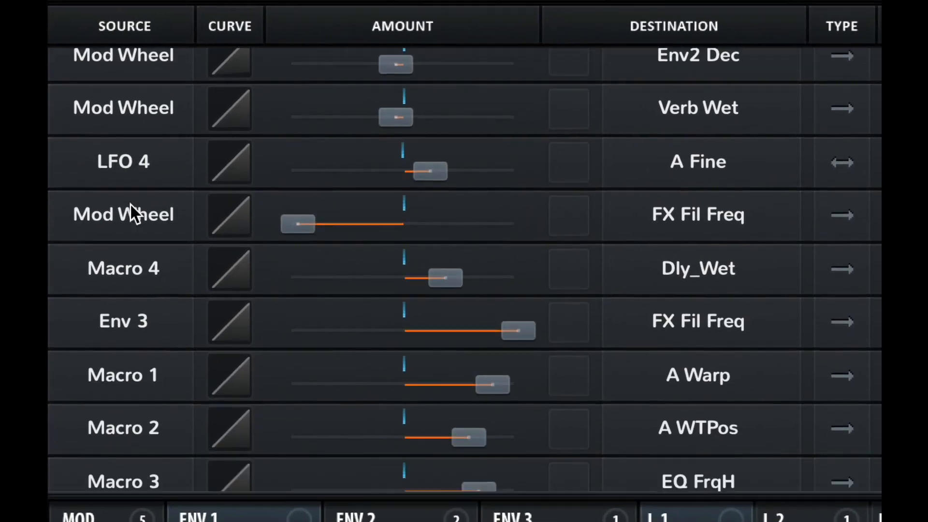
pyautogui.scroll(-3)
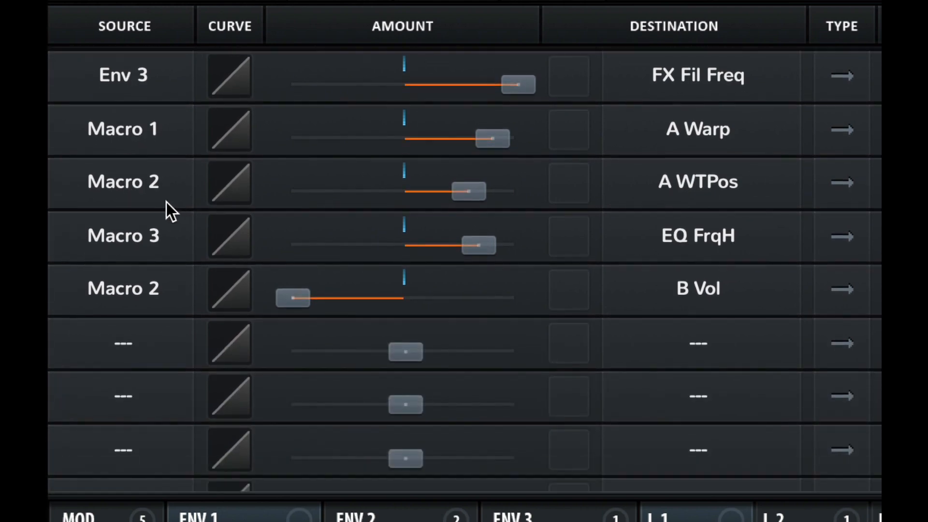
pyautogui.moveTo(757, 148)
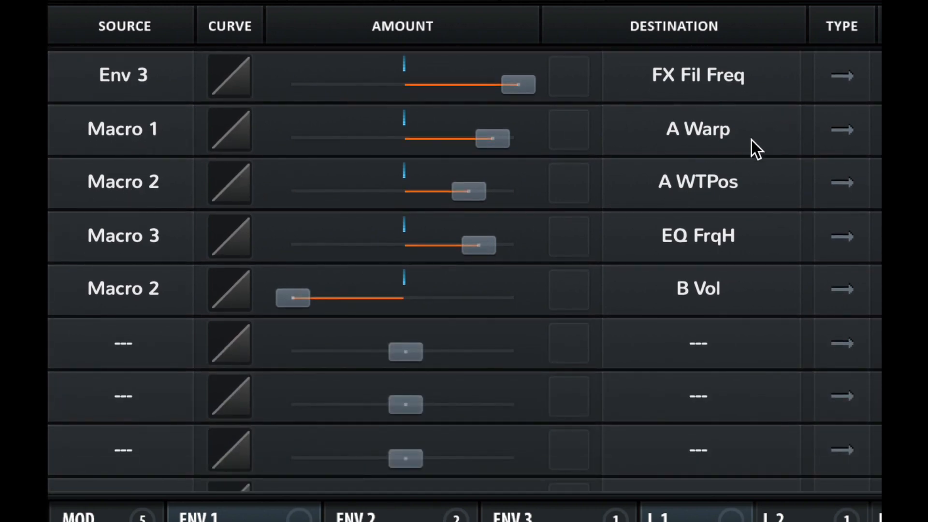
pyautogui.moveTo(441, 175)
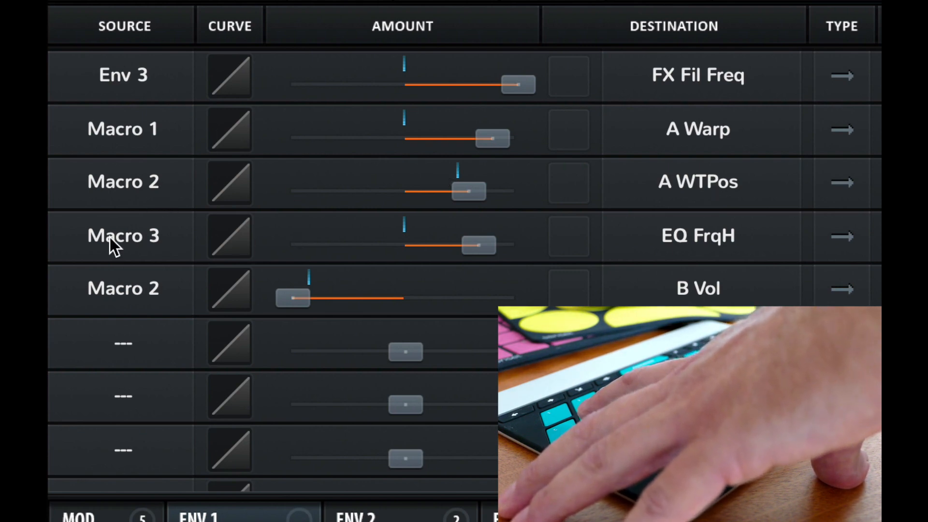
pyautogui.moveTo(334, 204)
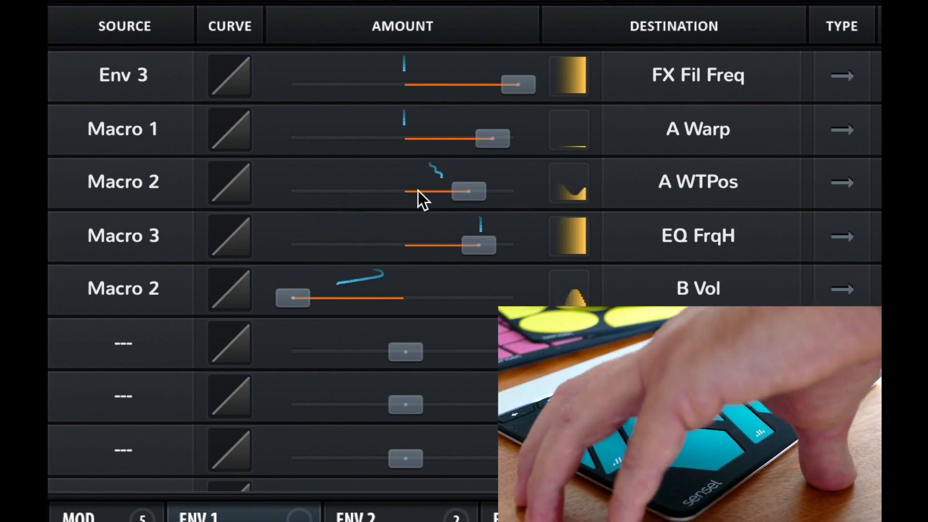
pyautogui.moveTo(468, 191); pyautogui.dragTo(482, 191)
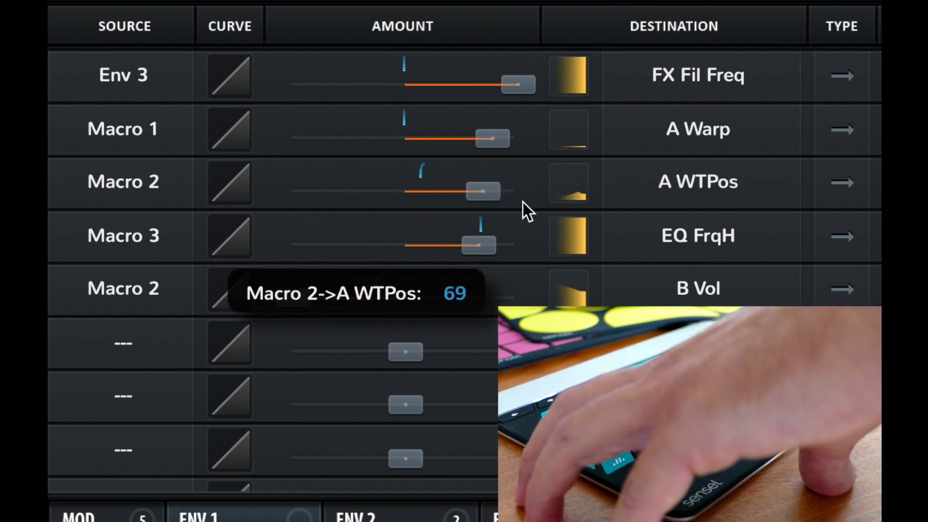
pyautogui.moveTo(480, 191); pyautogui.dragTo(500, 190)
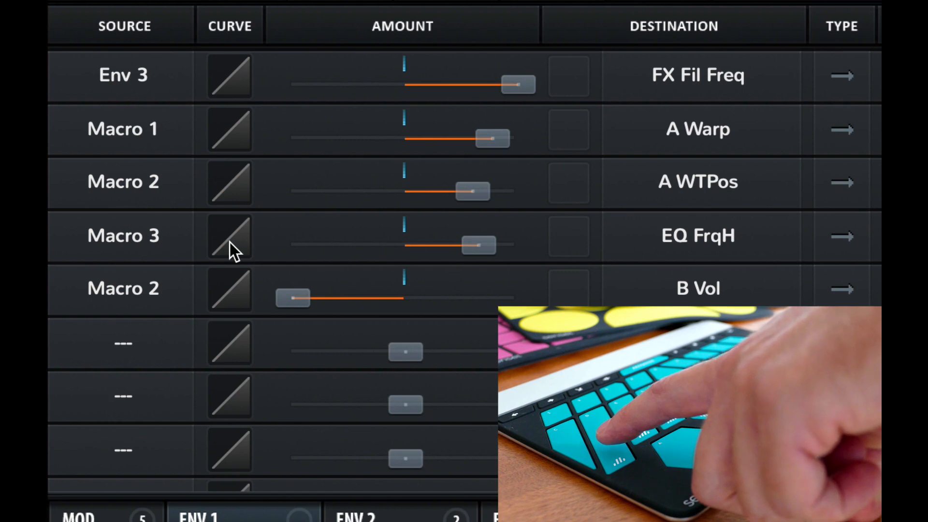
# Inspect the Macro 3 routing's curve box and drag it, leaving the curve flat at zero
pyautogui.click(229, 236)
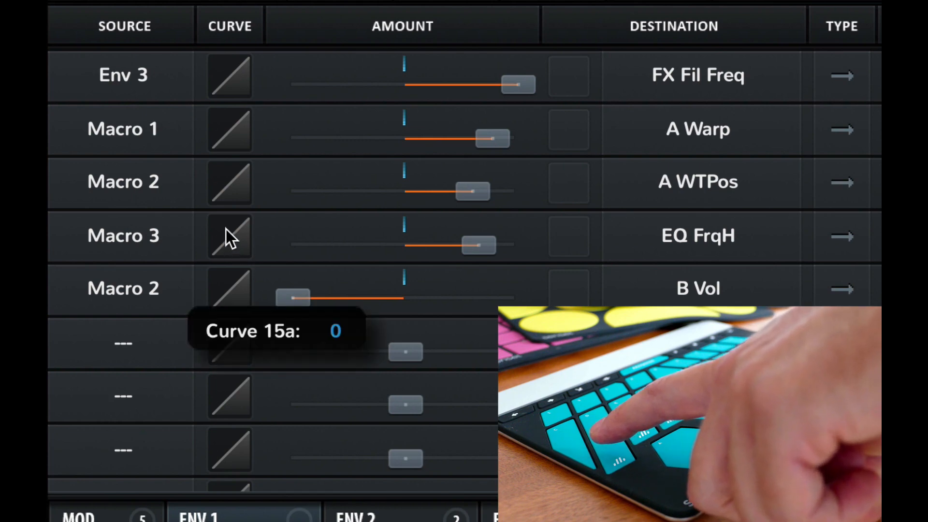
pyautogui.moveTo(230, 236); pyautogui.dragTo(230, 214)
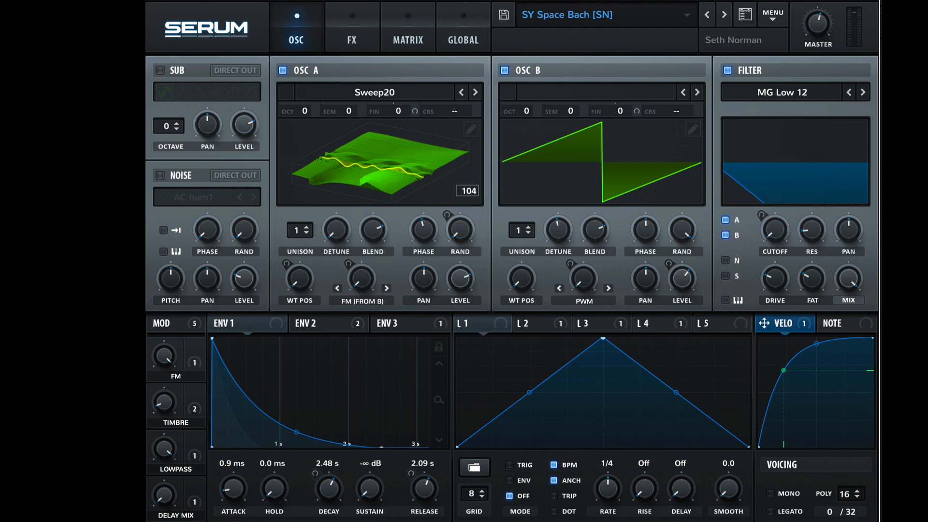
# Stay on the oscillator page with no further parameter changes
pyautogui.click(771, 14)
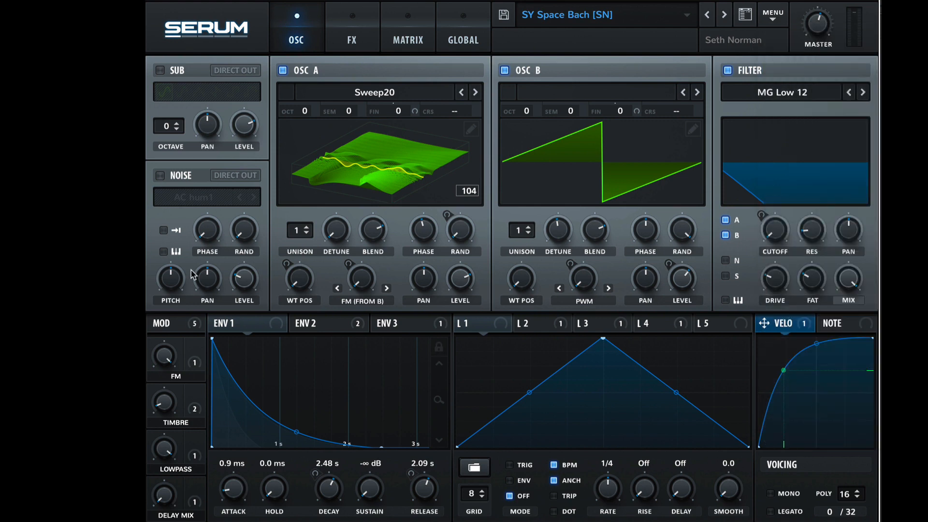
pyautogui.moveTo(330, 276)
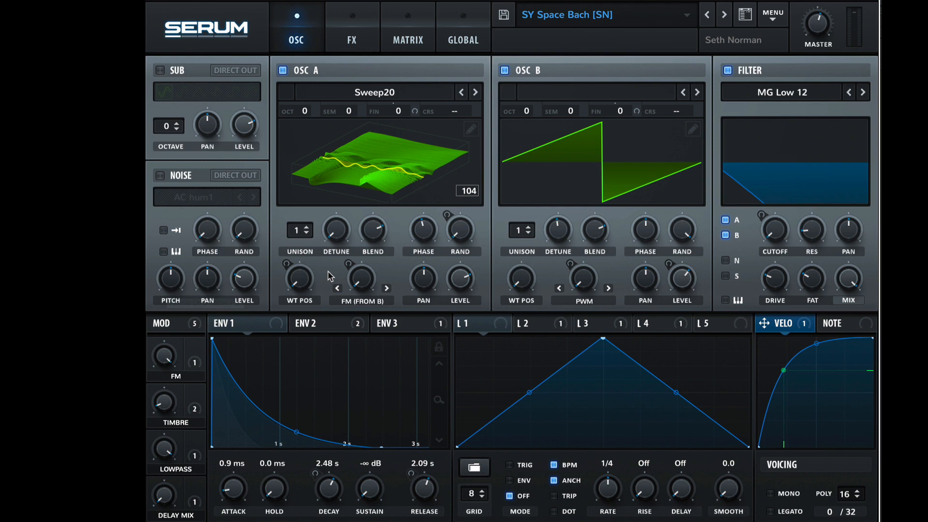
pyautogui.moveTo(336, 289)
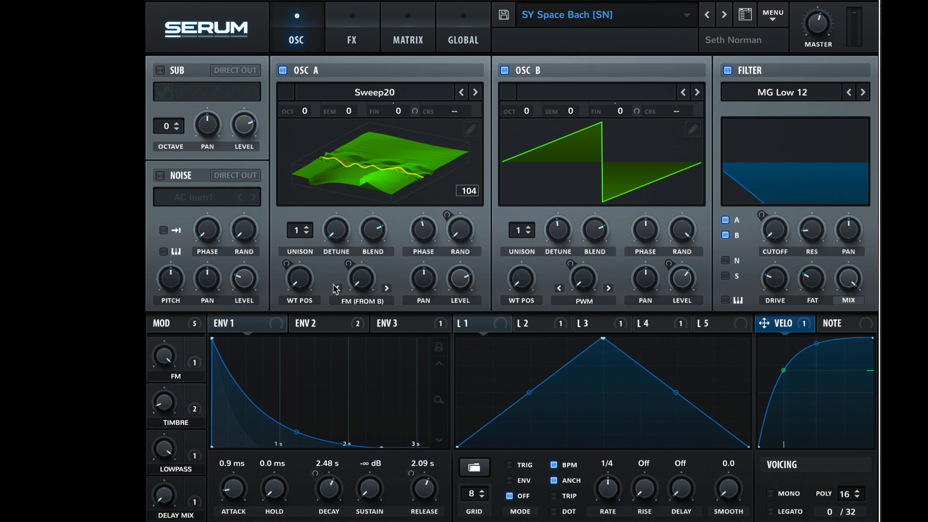
pyautogui.moveTo(389, 227)
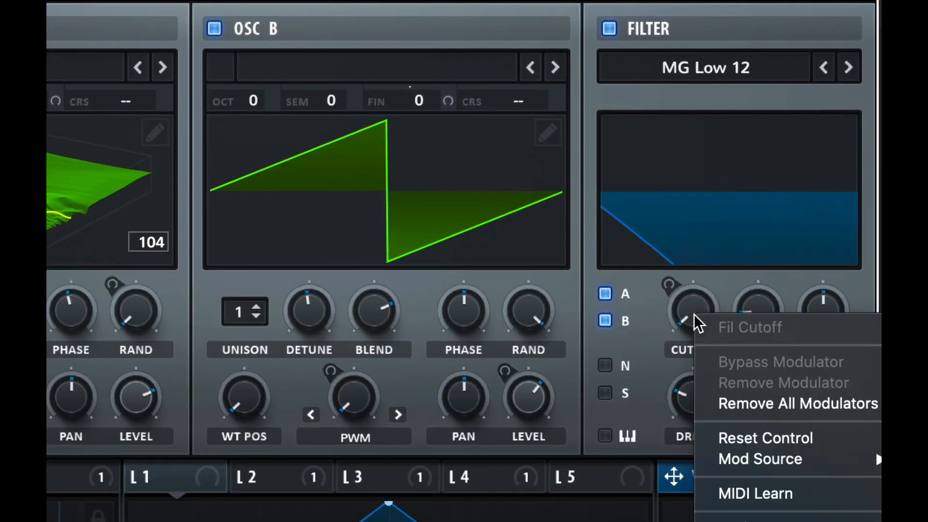
pyautogui.click(769, 373)
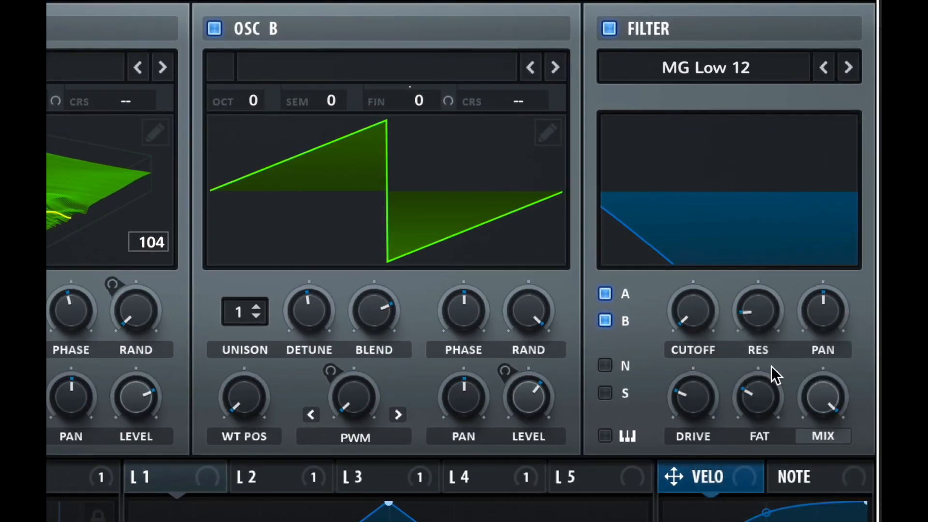
pyautogui.rightClick(692, 311)
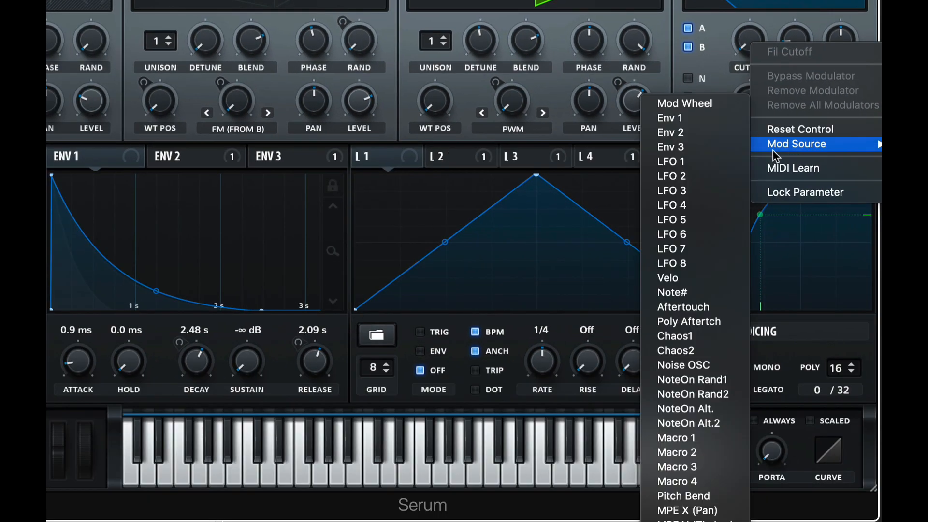
pyautogui.moveTo(685, 407)
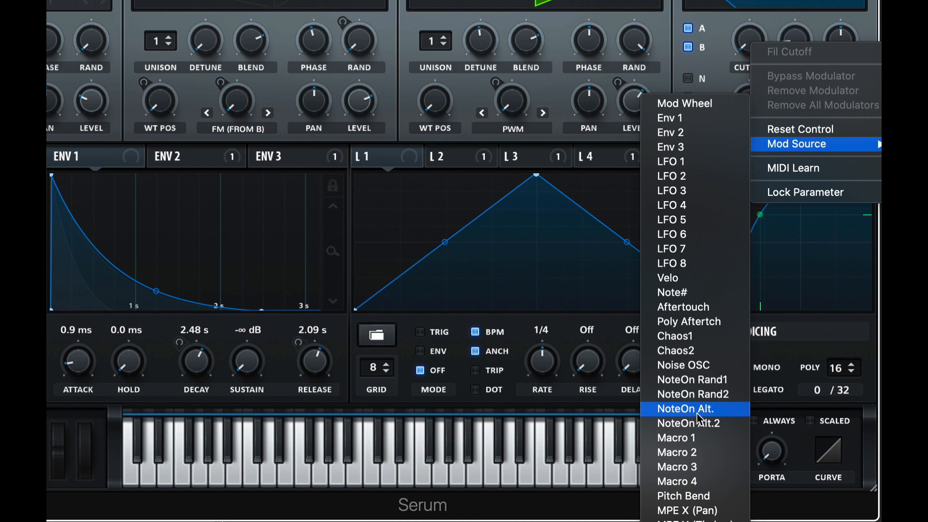
pyautogui.moveTo(707, 423)
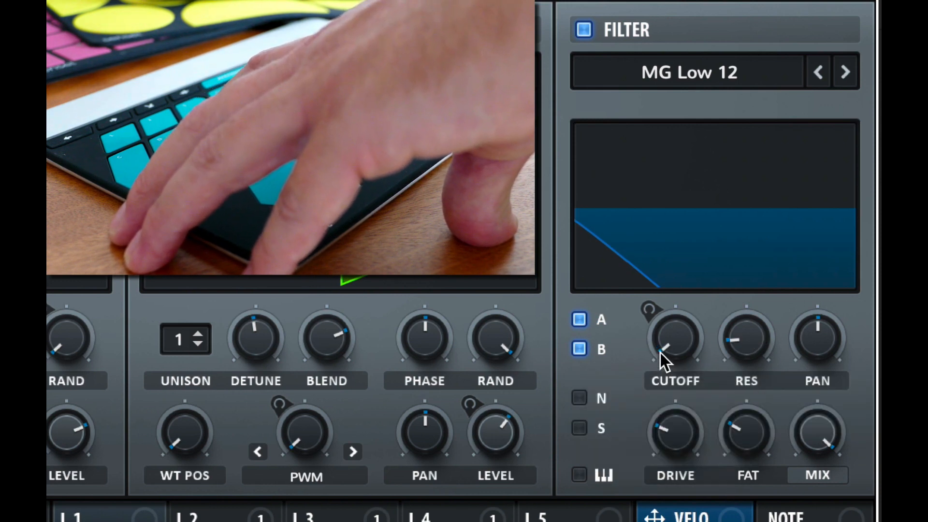
pyautogui.moveTo(698, 334)
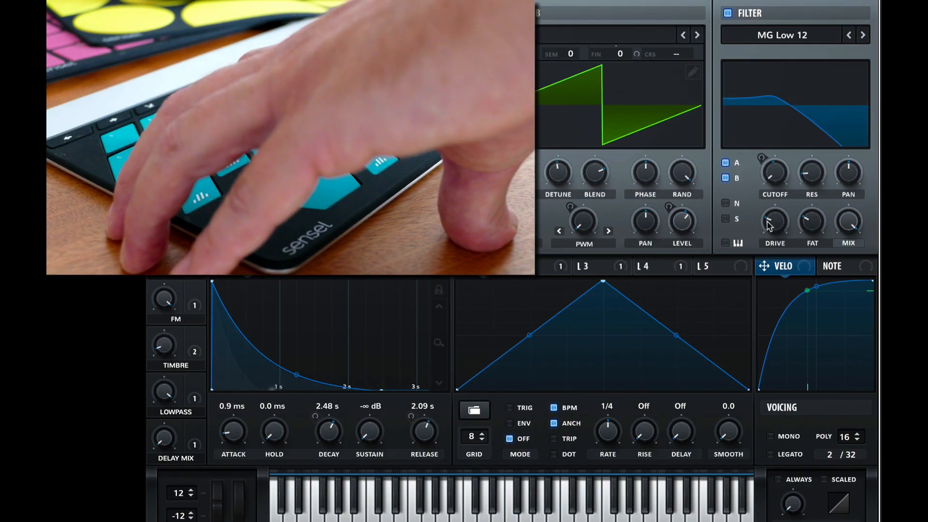
# Bring up the Mod Source list for the filter Drive knob to assign MPE Z pressure
pyautogui.rightClick(775, 222)
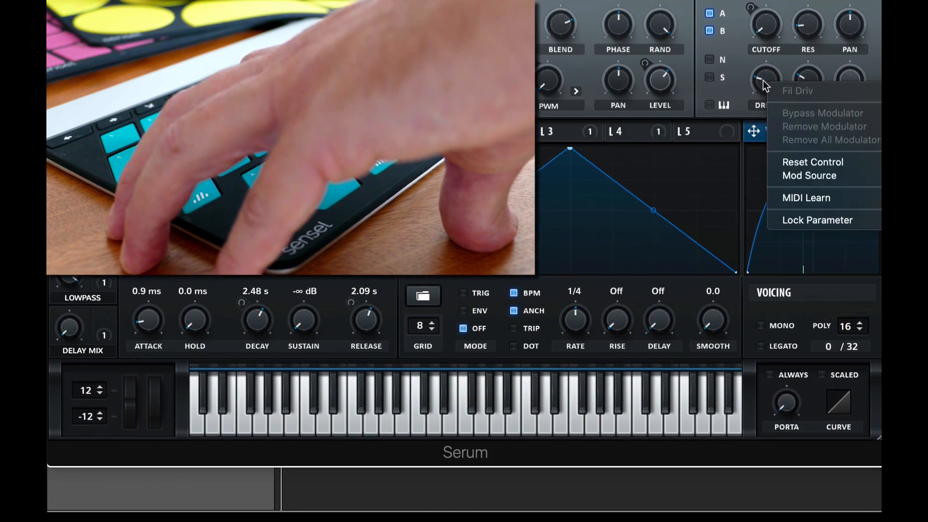
pyautogui.click(812, 175)
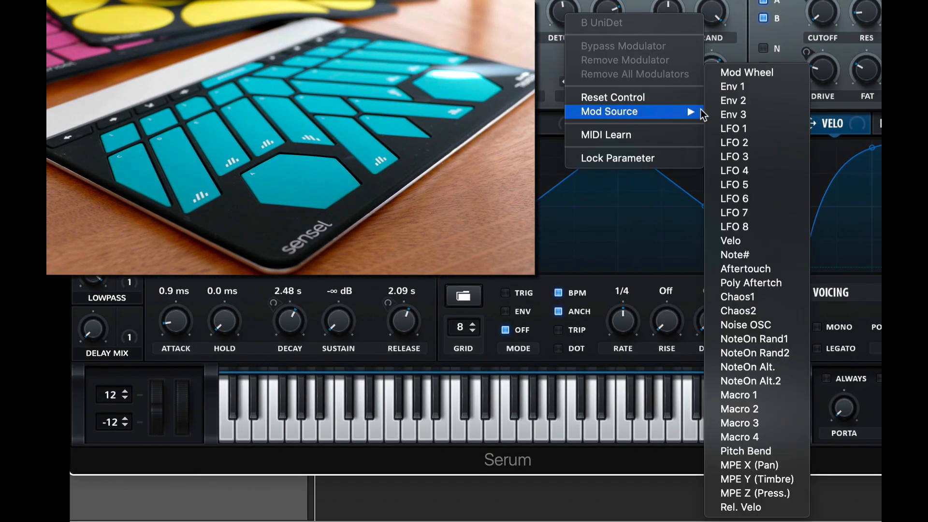
pyautogui.moveTo(758, 268)
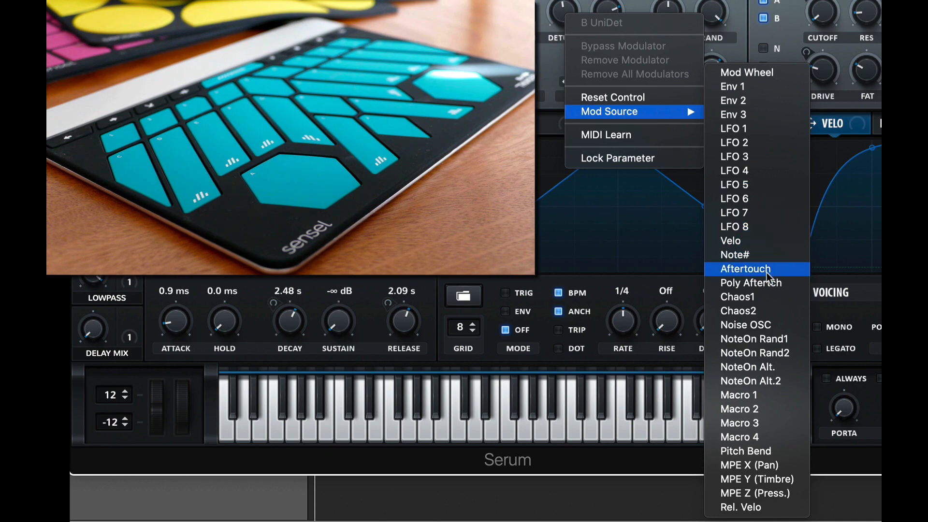
pyautogui.moveTo(751, 451)
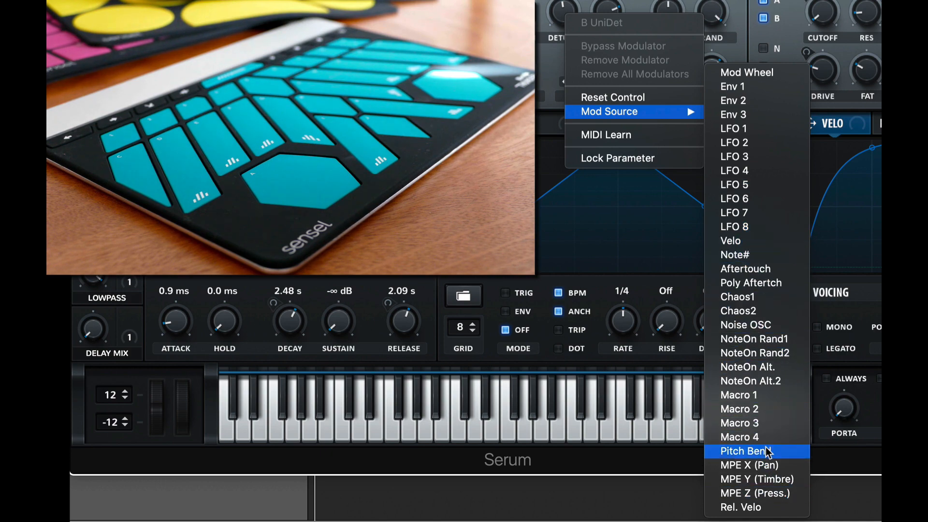
# Pick then remove all modulators from B Unison Detune and return to the matrix
pyautogui.click(747, 452)
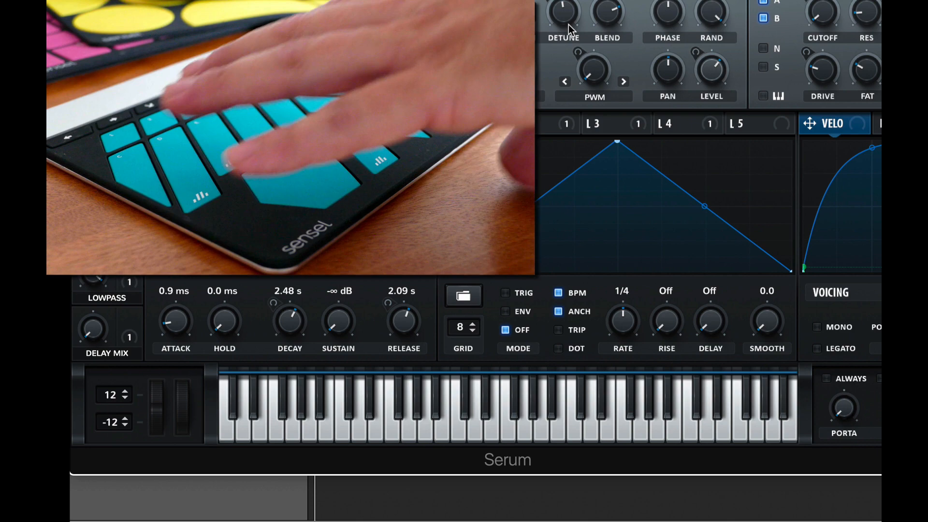
pyautogui.rightClick(563, 12)
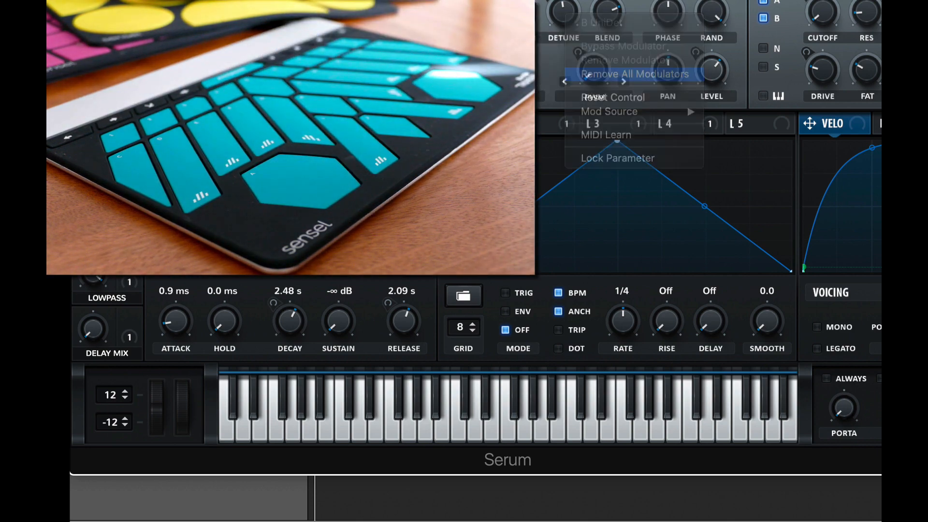
pyautogui.click(633, 74)
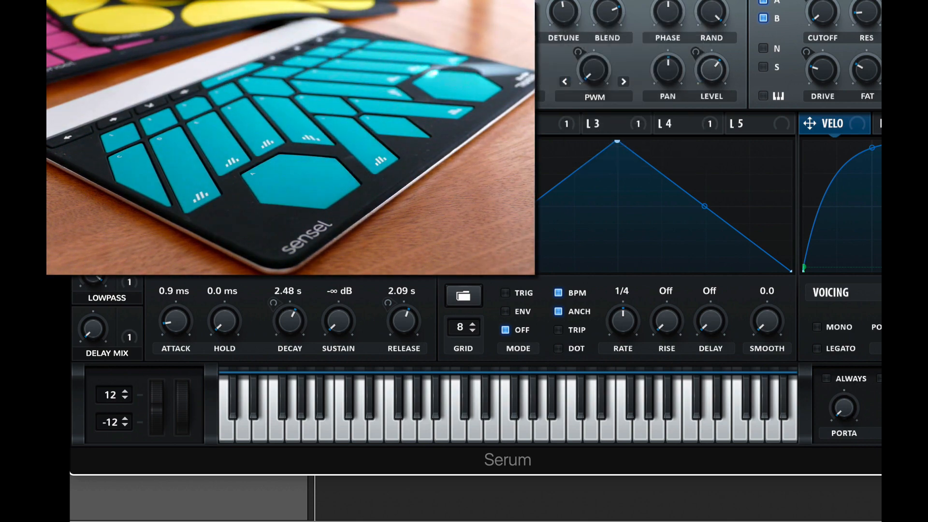
pyautogui.click(772, 12)
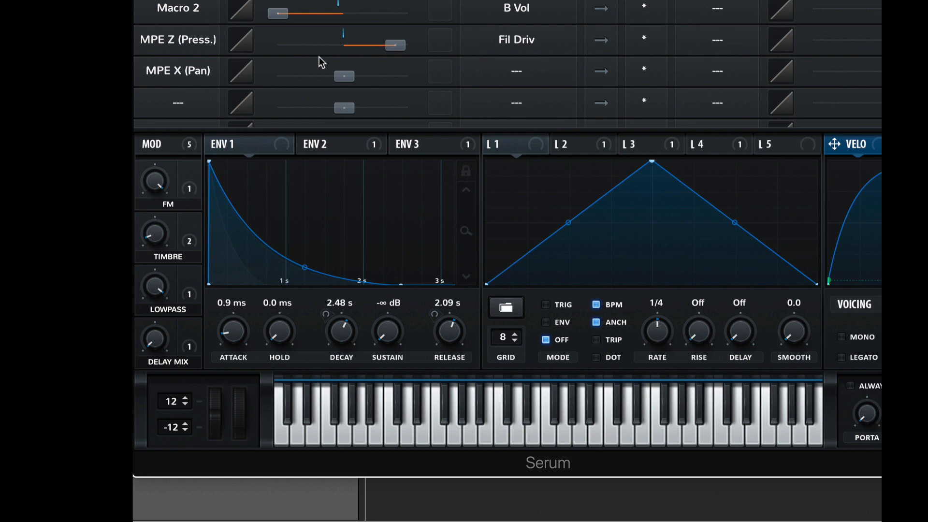
pyautogui.scroll(-3)
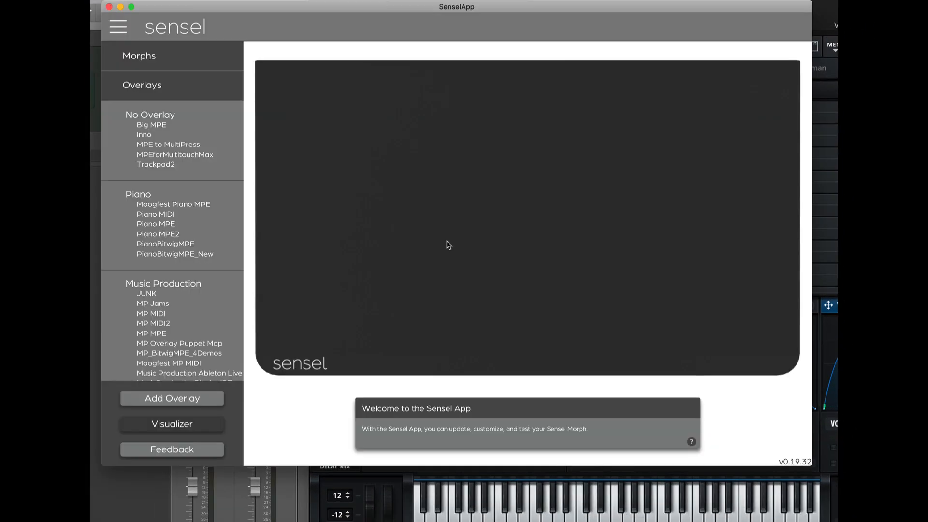
# Select the Thunder_Bitwig_Serum map in the Buchla Thunder overlays list
pyautogui.click(152, 147)
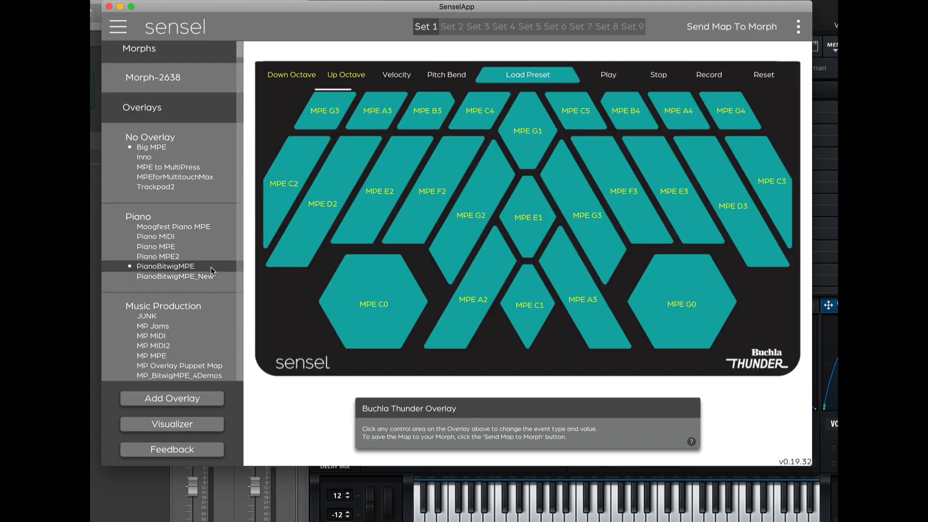
pyautogui.scroll(-3)
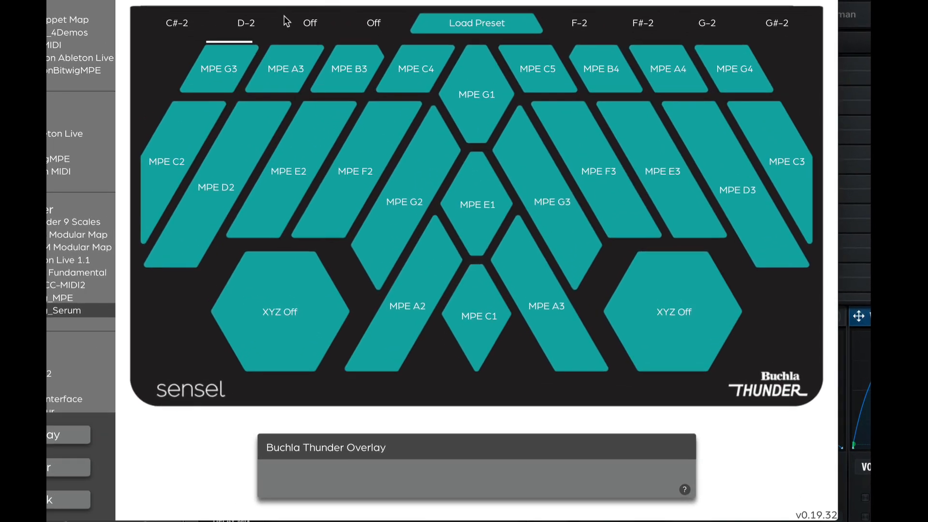
# Inspect the MPE D2 pad's settings: pitch bend X, CC 74 Y, channel aftertouch
pyautogui.click(218, 68)
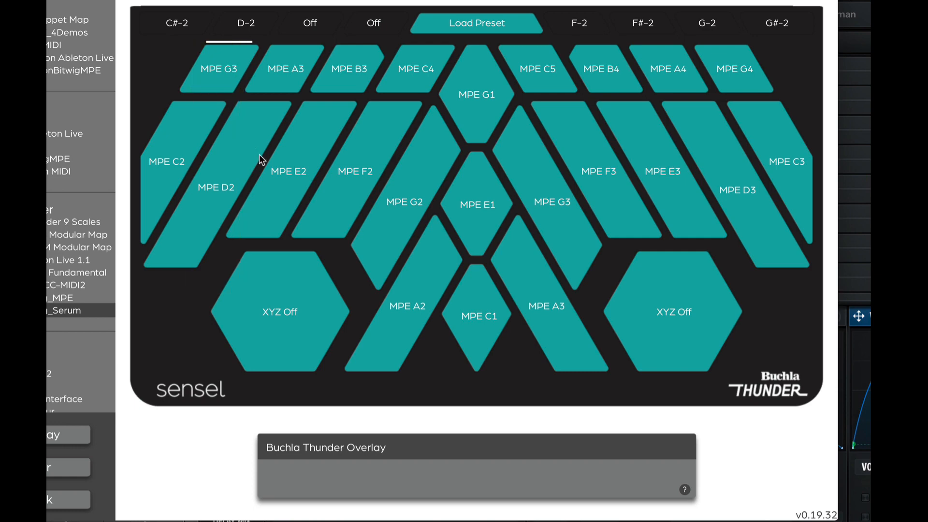
pyautogui.click(223, 171)
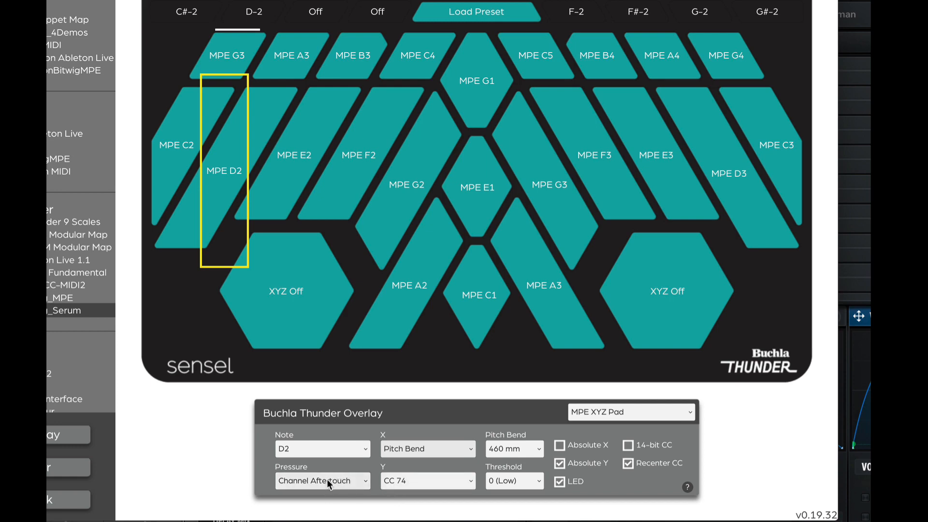
pyautogui.moveTo(220, 190)
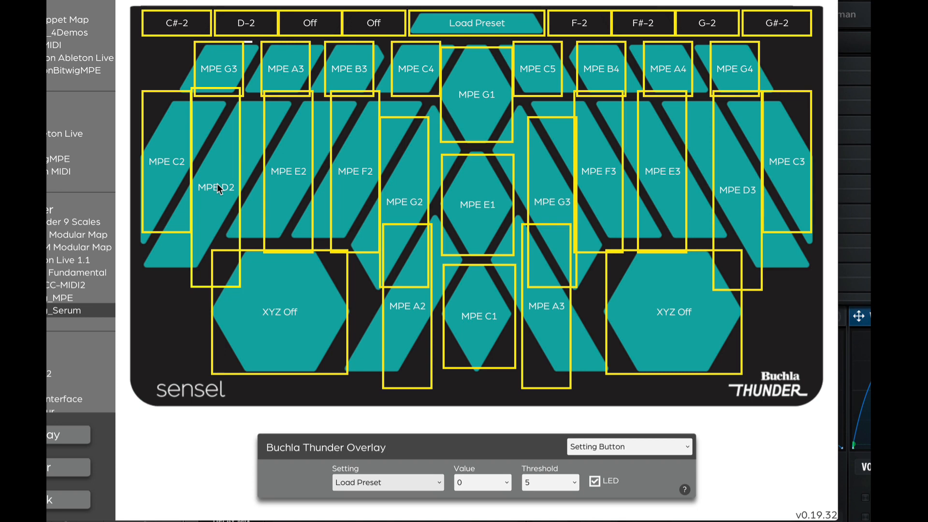
pyautogui.moveTo(466, 24)
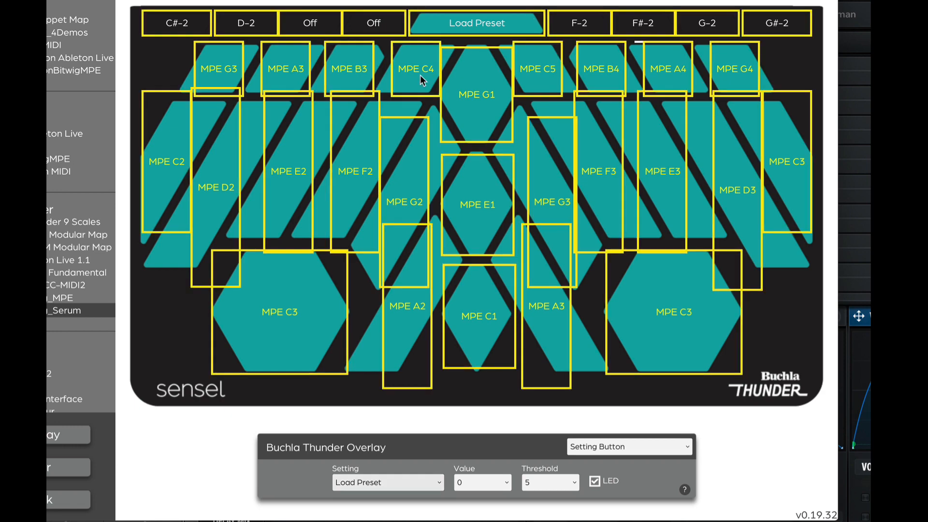
pyautogui.moveTo(215, 4)
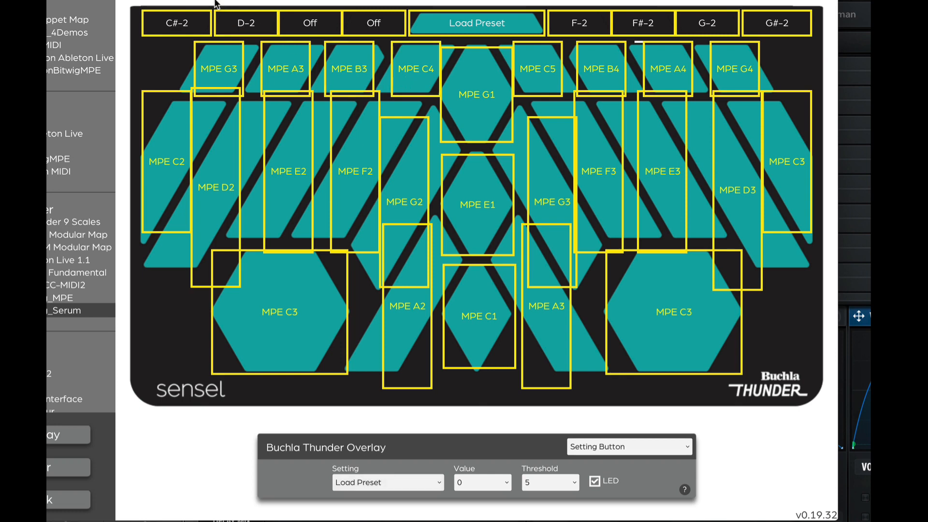
# Bring up the overlay inspector for the selected MPE pads to set X to CC 10
pyautogui.click(176, 23)
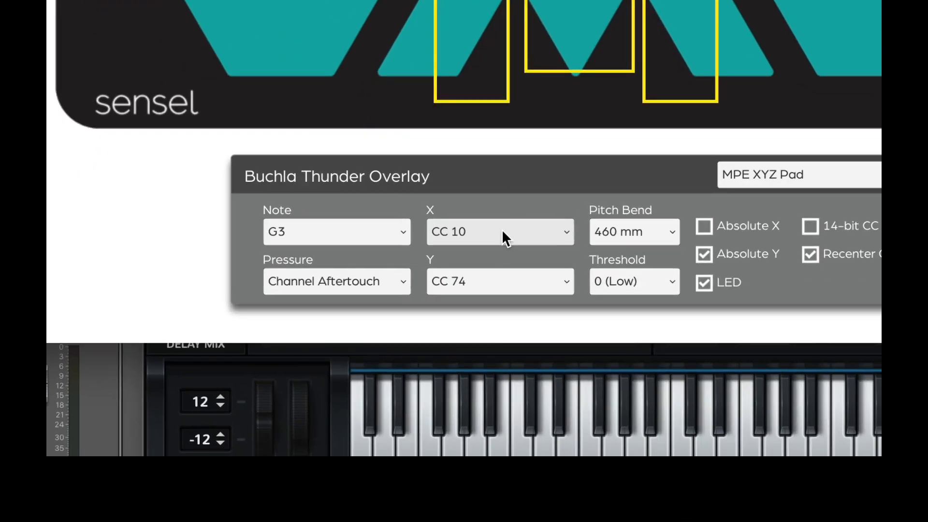
pyautogui.moveTo(485, 38)
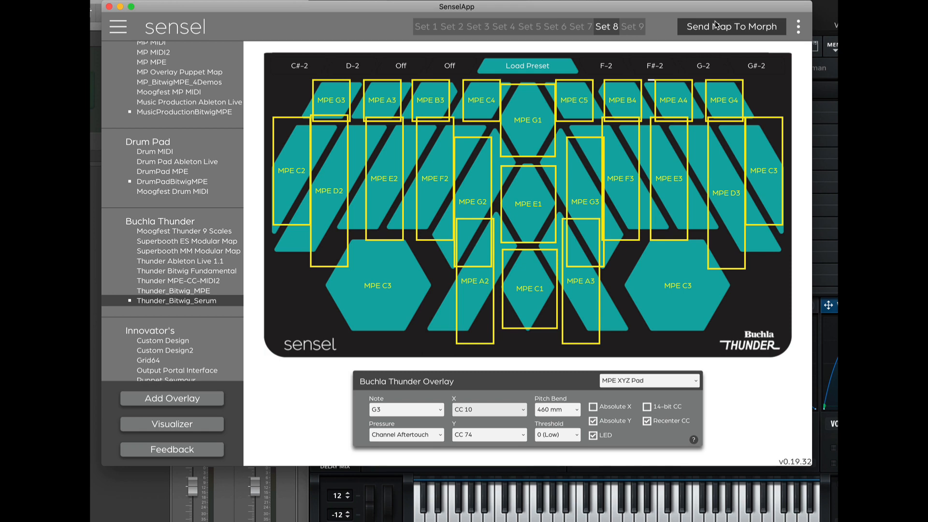
pyautogui.moveTo(525, 211)
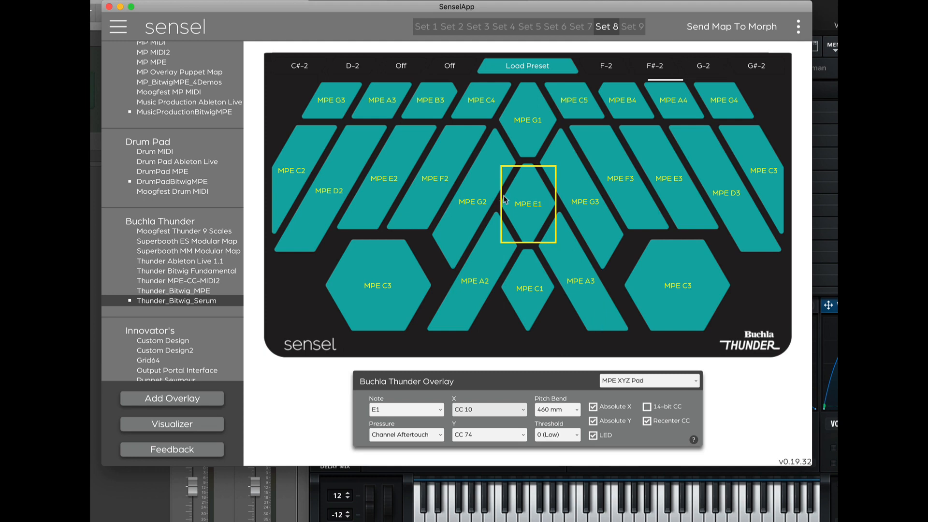
pyautogui.moveTo(455, 231)
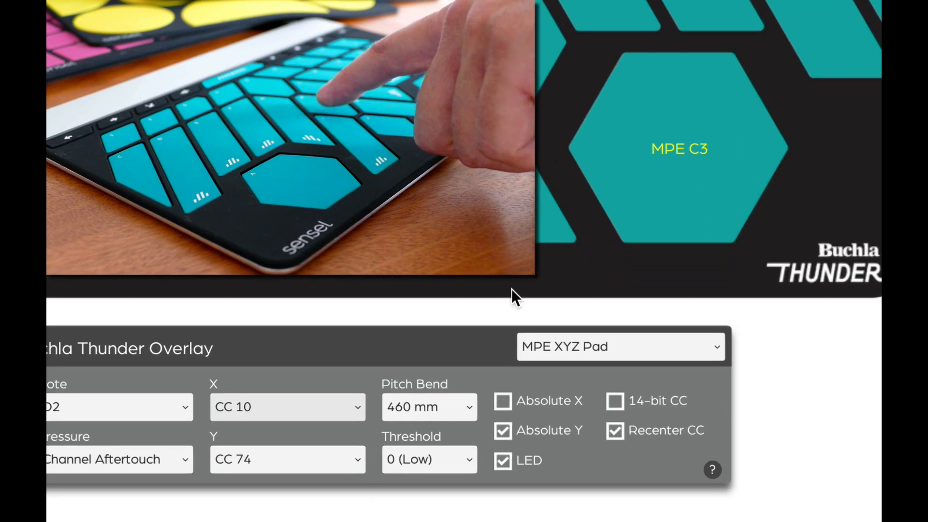
# Enable Absolute X on the MPE E1 pad for its CC 10 output
pyautogui.click(503, 400)
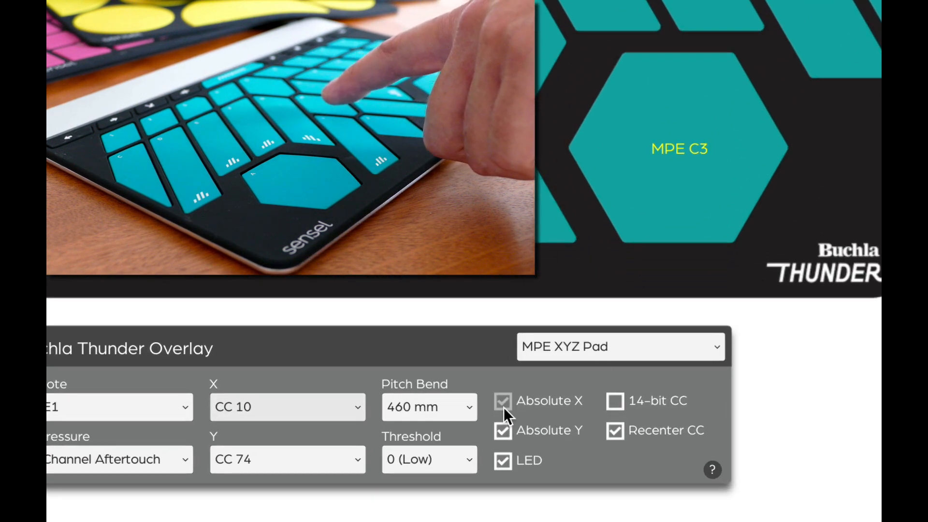
pyautogui.click(502, 400)
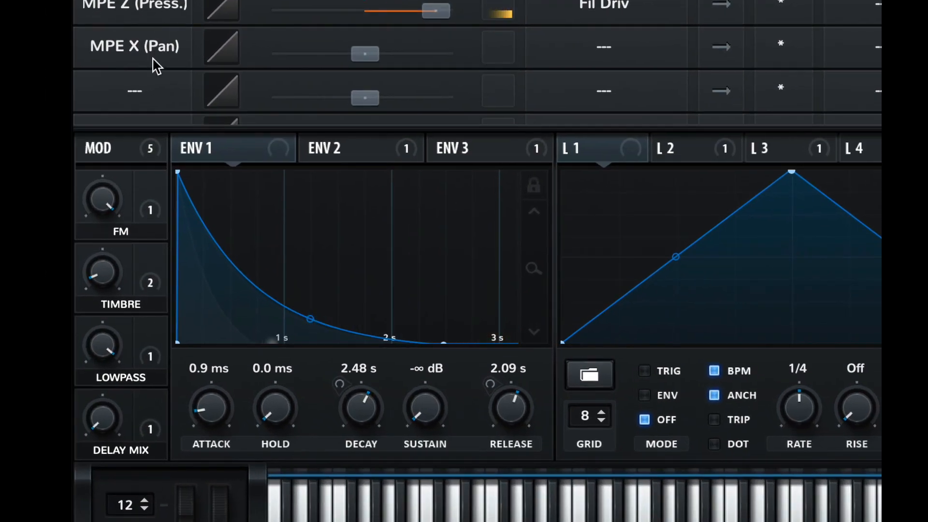
pyautogui.moveTo(639, 62)
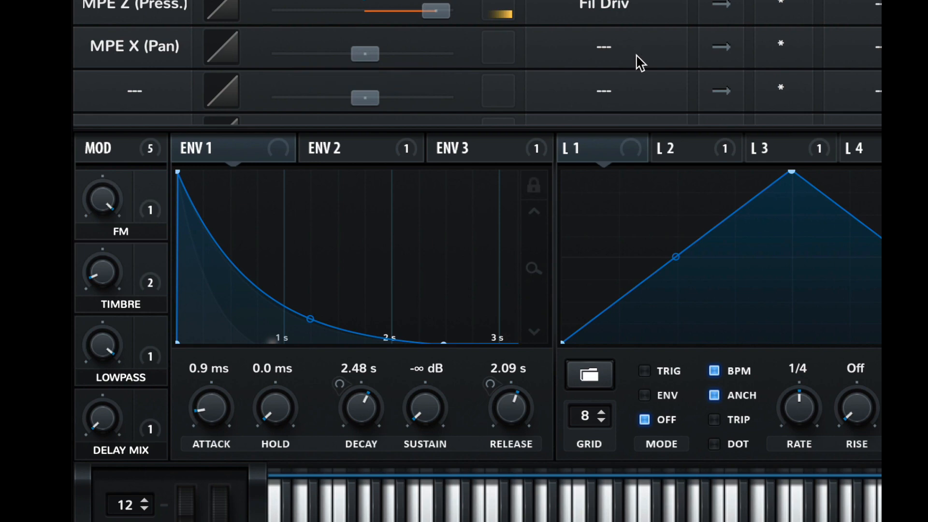
# Route MPE X to OSC B > B Pan and raise its amount to about 17
pyautogui.click(602, 47)
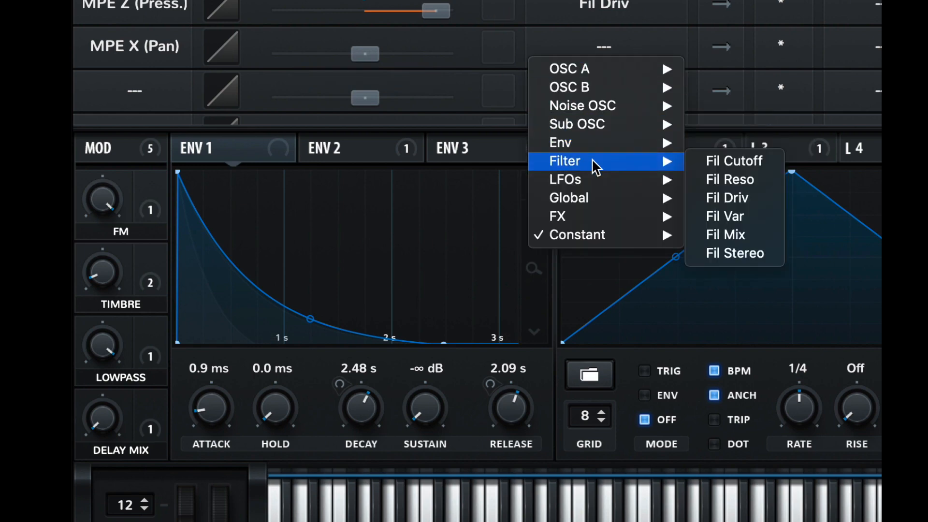
pyautogui.moveTo(599, 181)
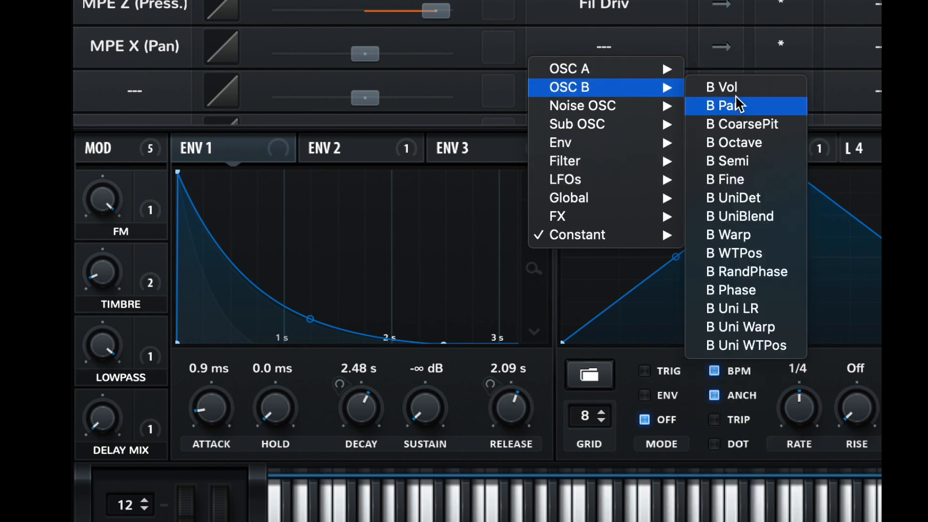
pyautogui.click(728, 106)
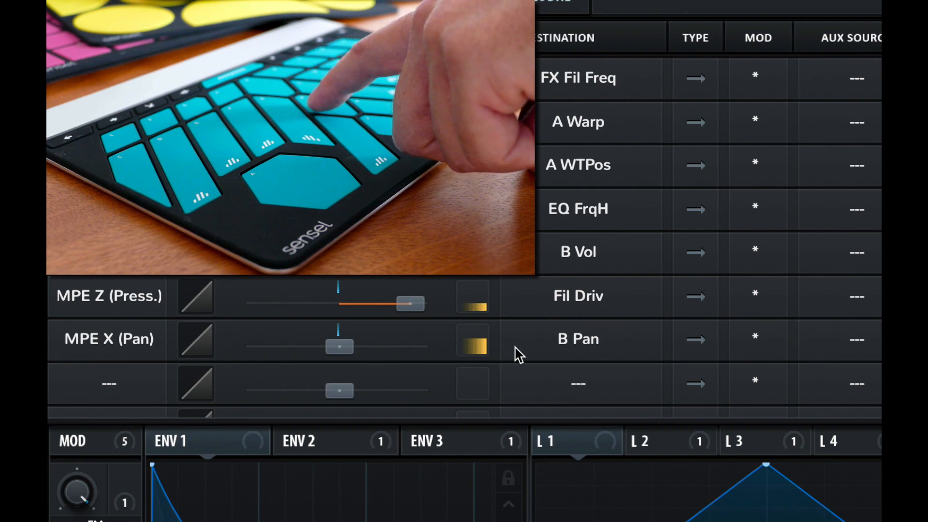
pyautogui.moveTo(340, 346); pyautogui.dragTo(418, 346)
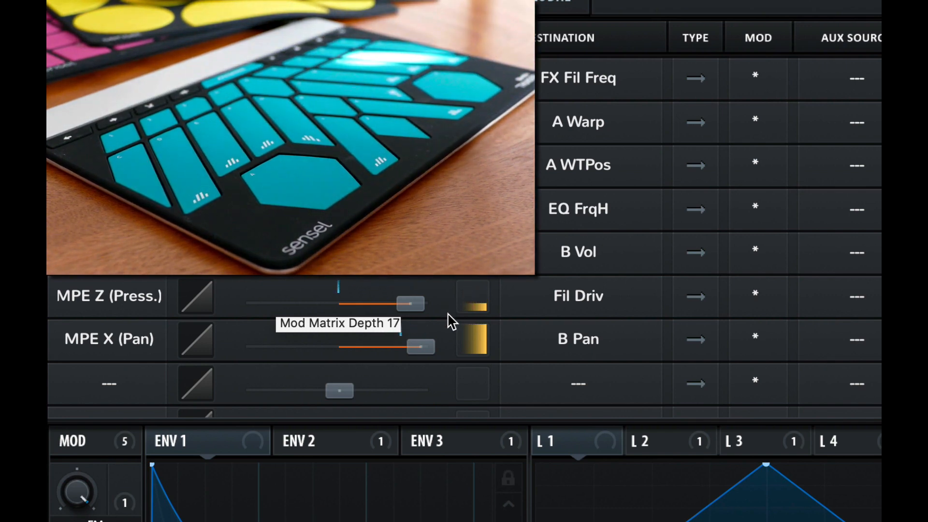
# Lengthen Envelope 1's hold to about 2.38 s and return to the oscillator and filter page
pyautogui.moveTo(420, 303); pyautogui.dragTo(413, 347)
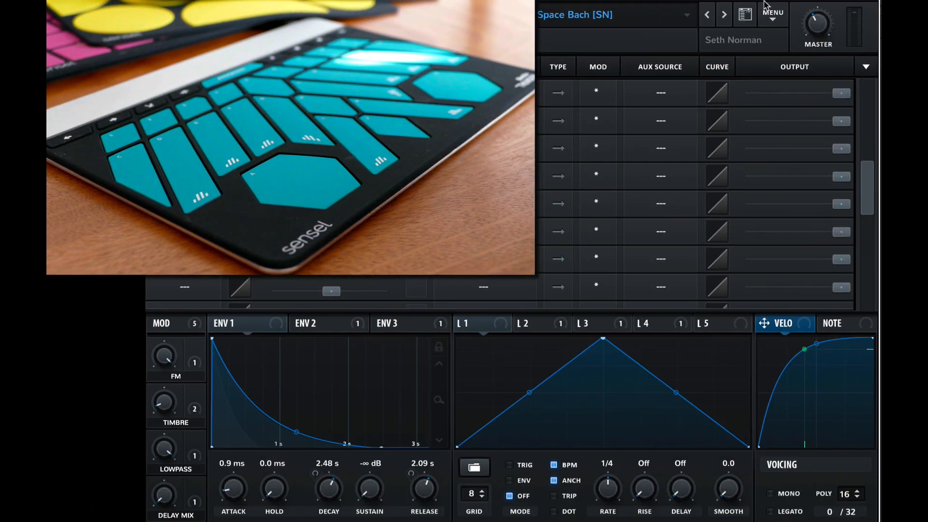
pyautogui.click(772, 13)
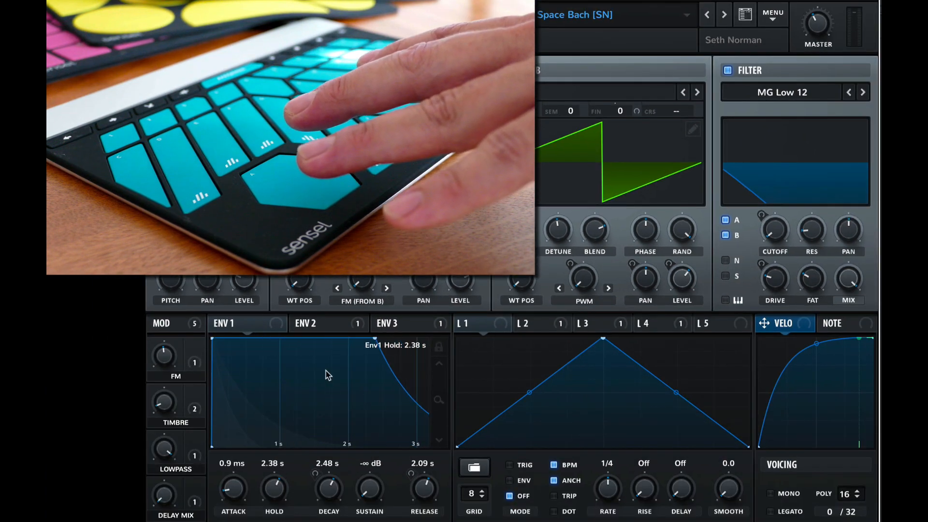
# Show Envelope 2 beneath oscillator B and check its modulation destinations
pyautogui.click(318, 323)
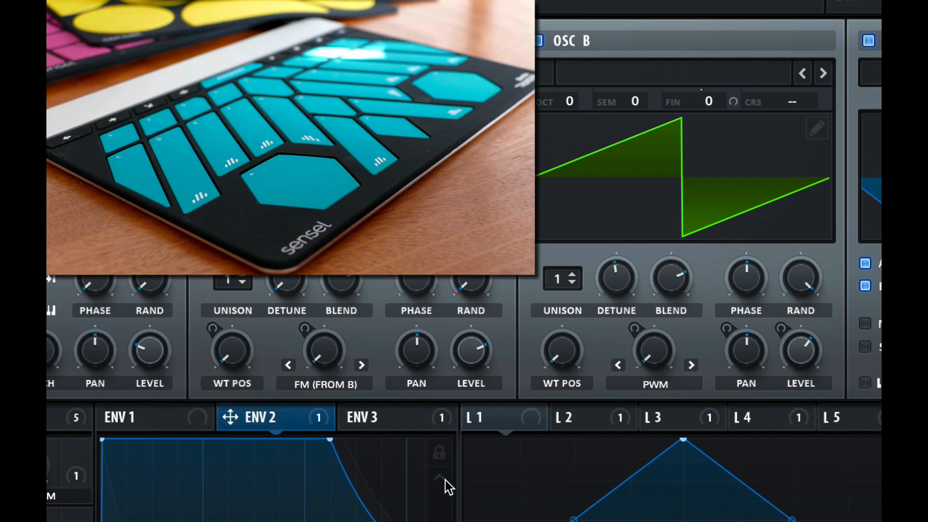
pyautogui.moveTo(320, 417)
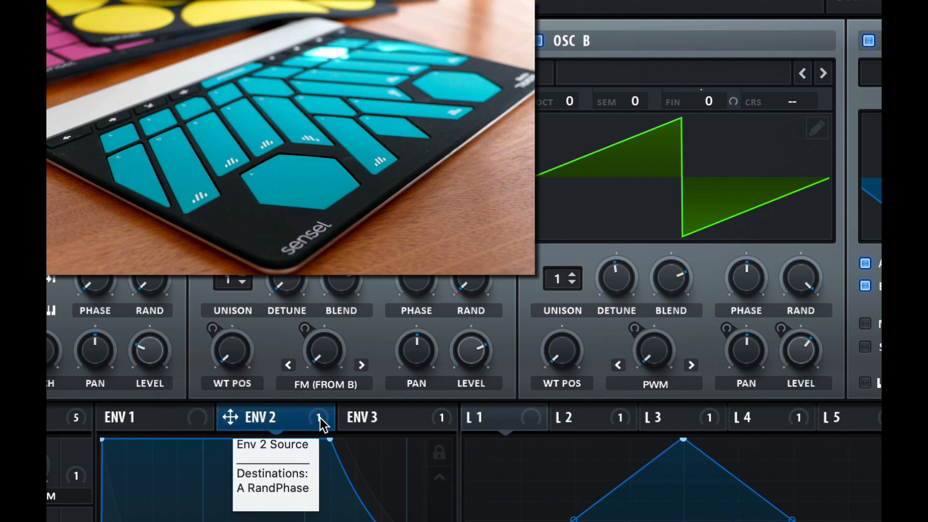